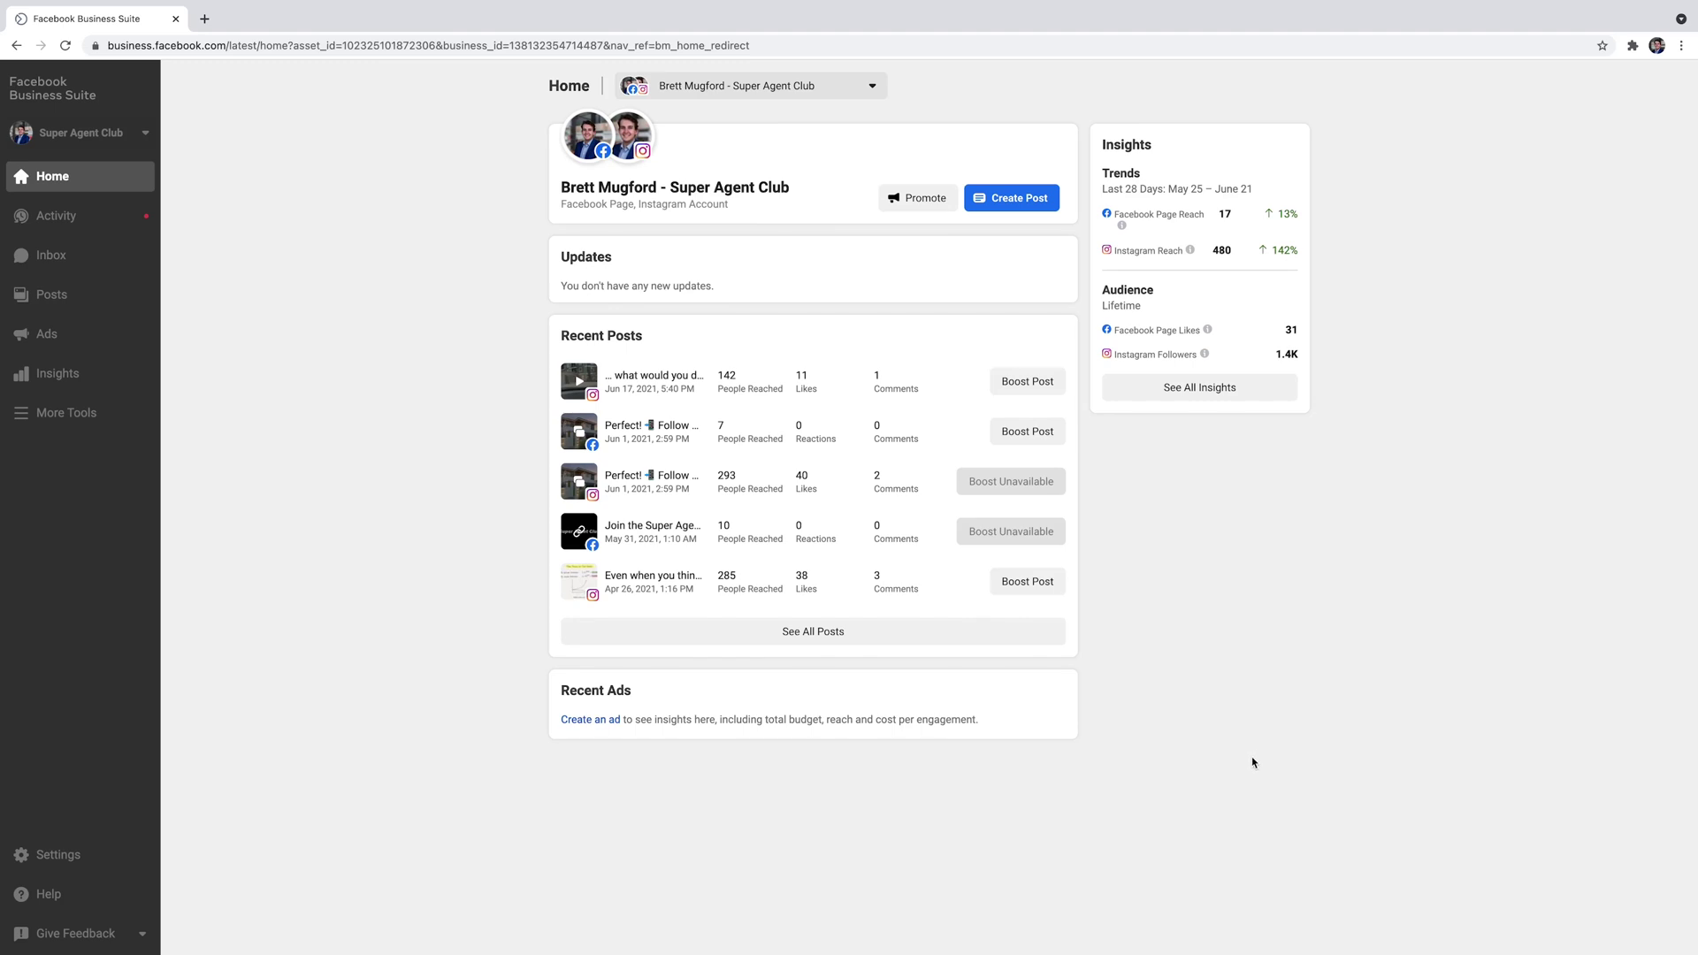
{"action": "mouse_move", "coordinate": [1245, 768]}
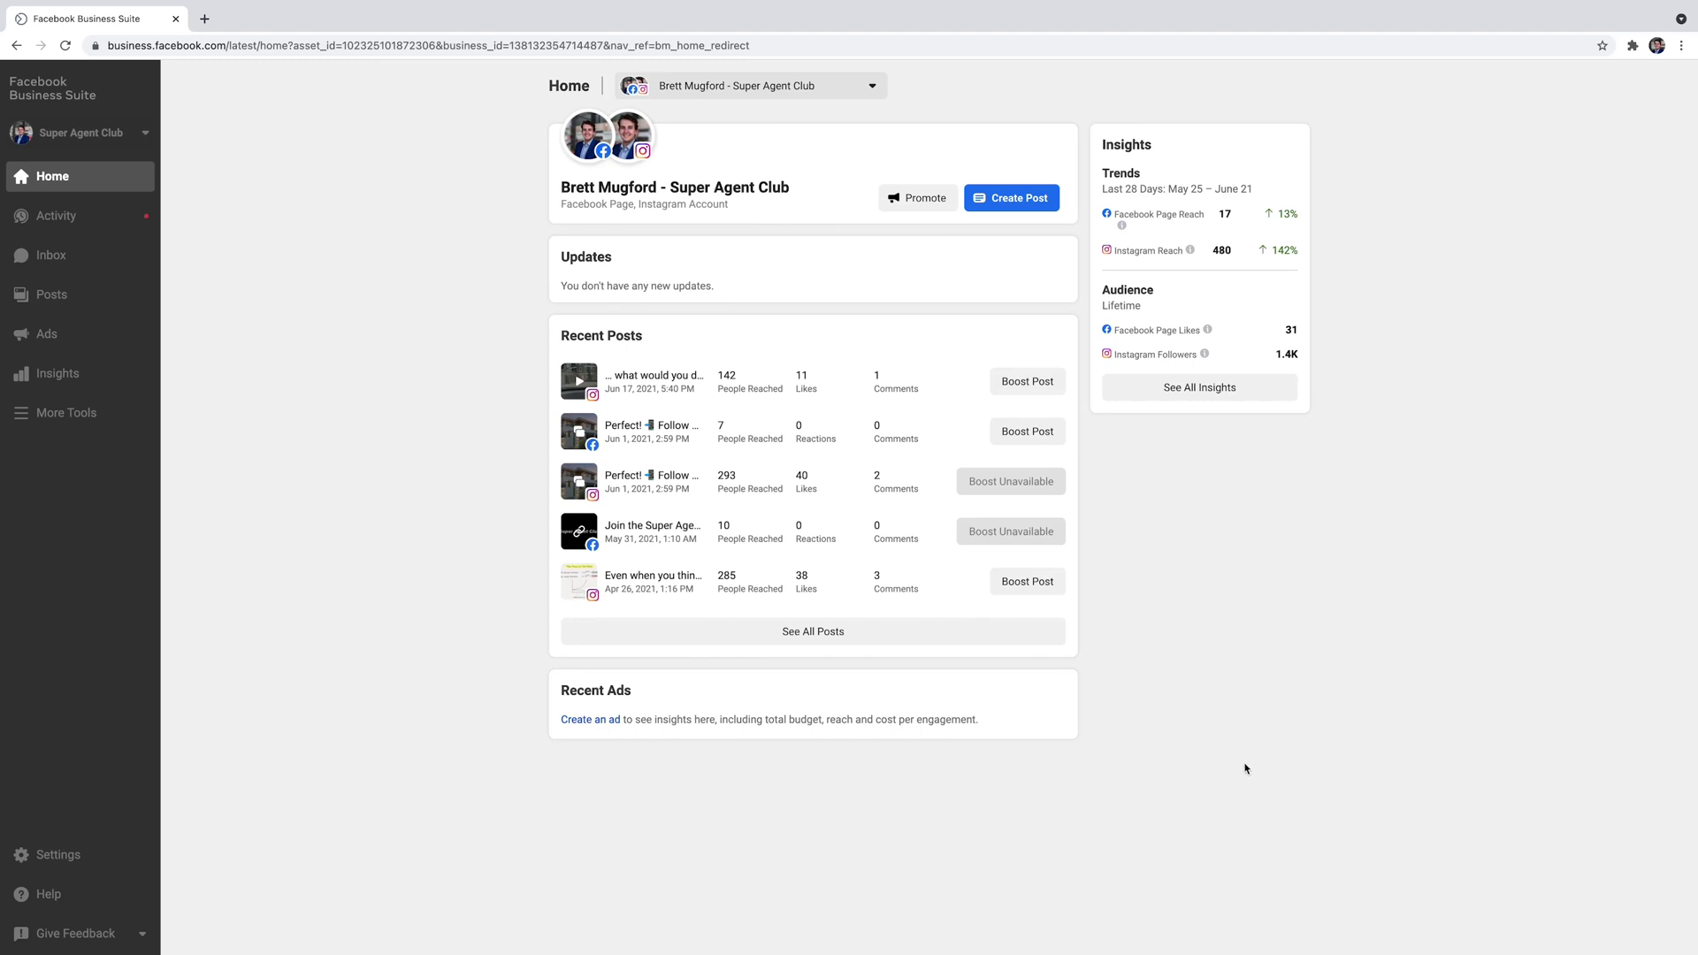
{"action": "mouse_move", "coordinate": [1252, 775]}
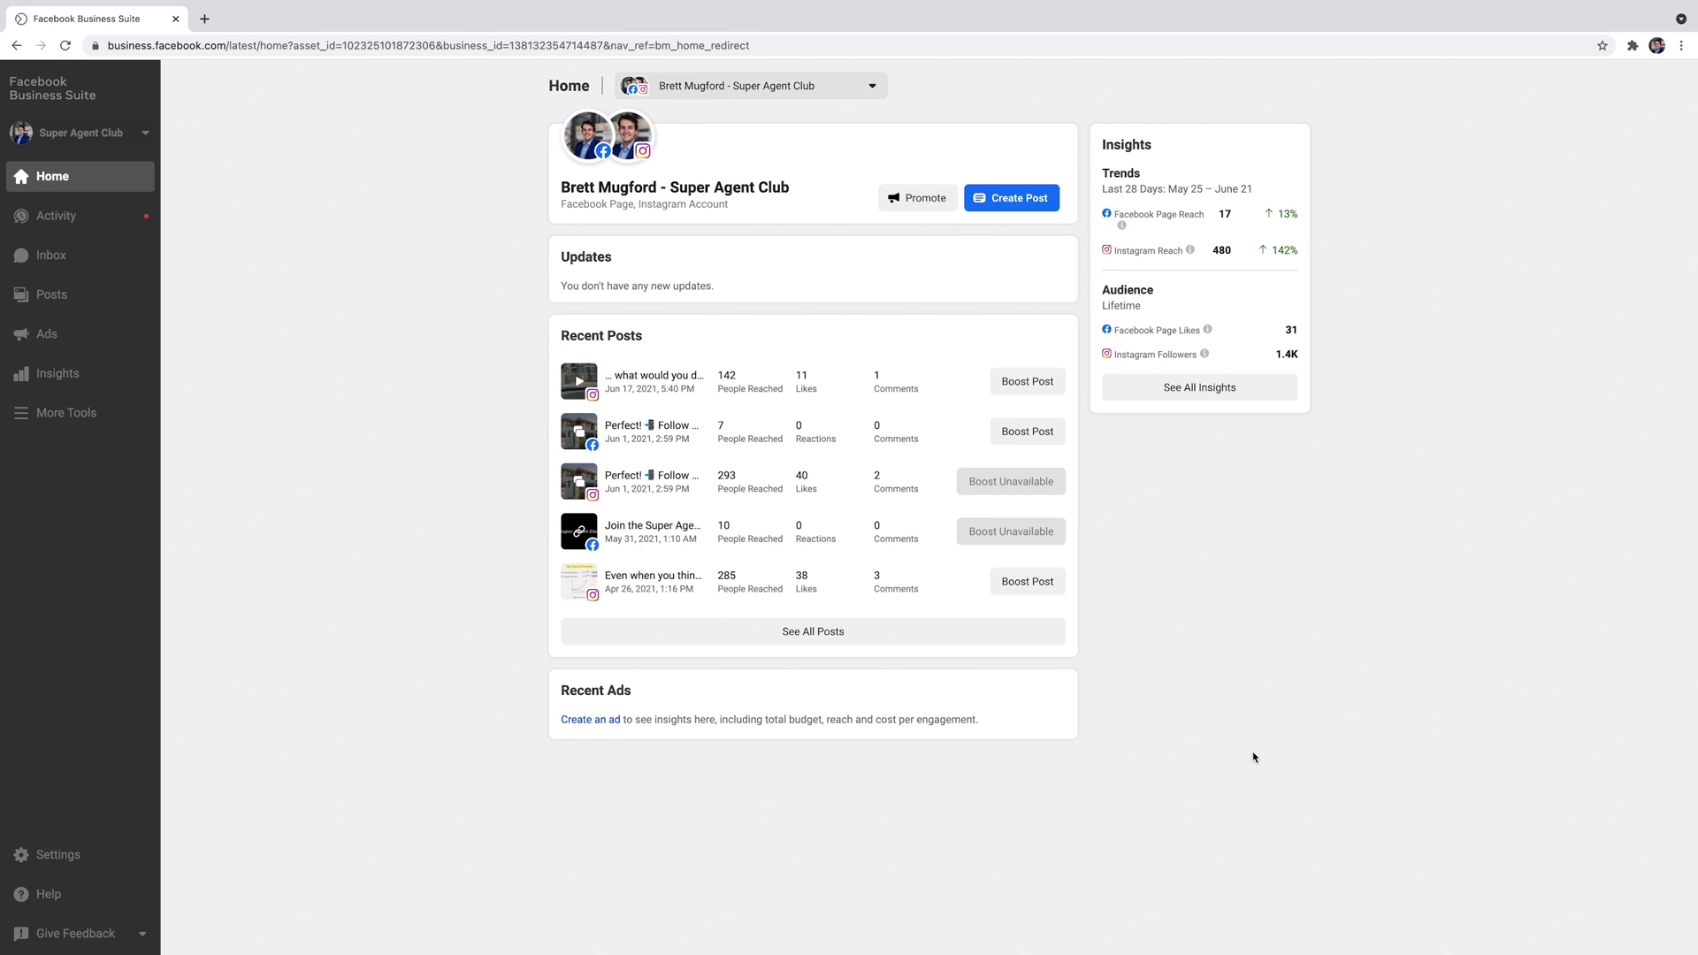
{"action": "mouse_move", "coordinate": [449, 626]}
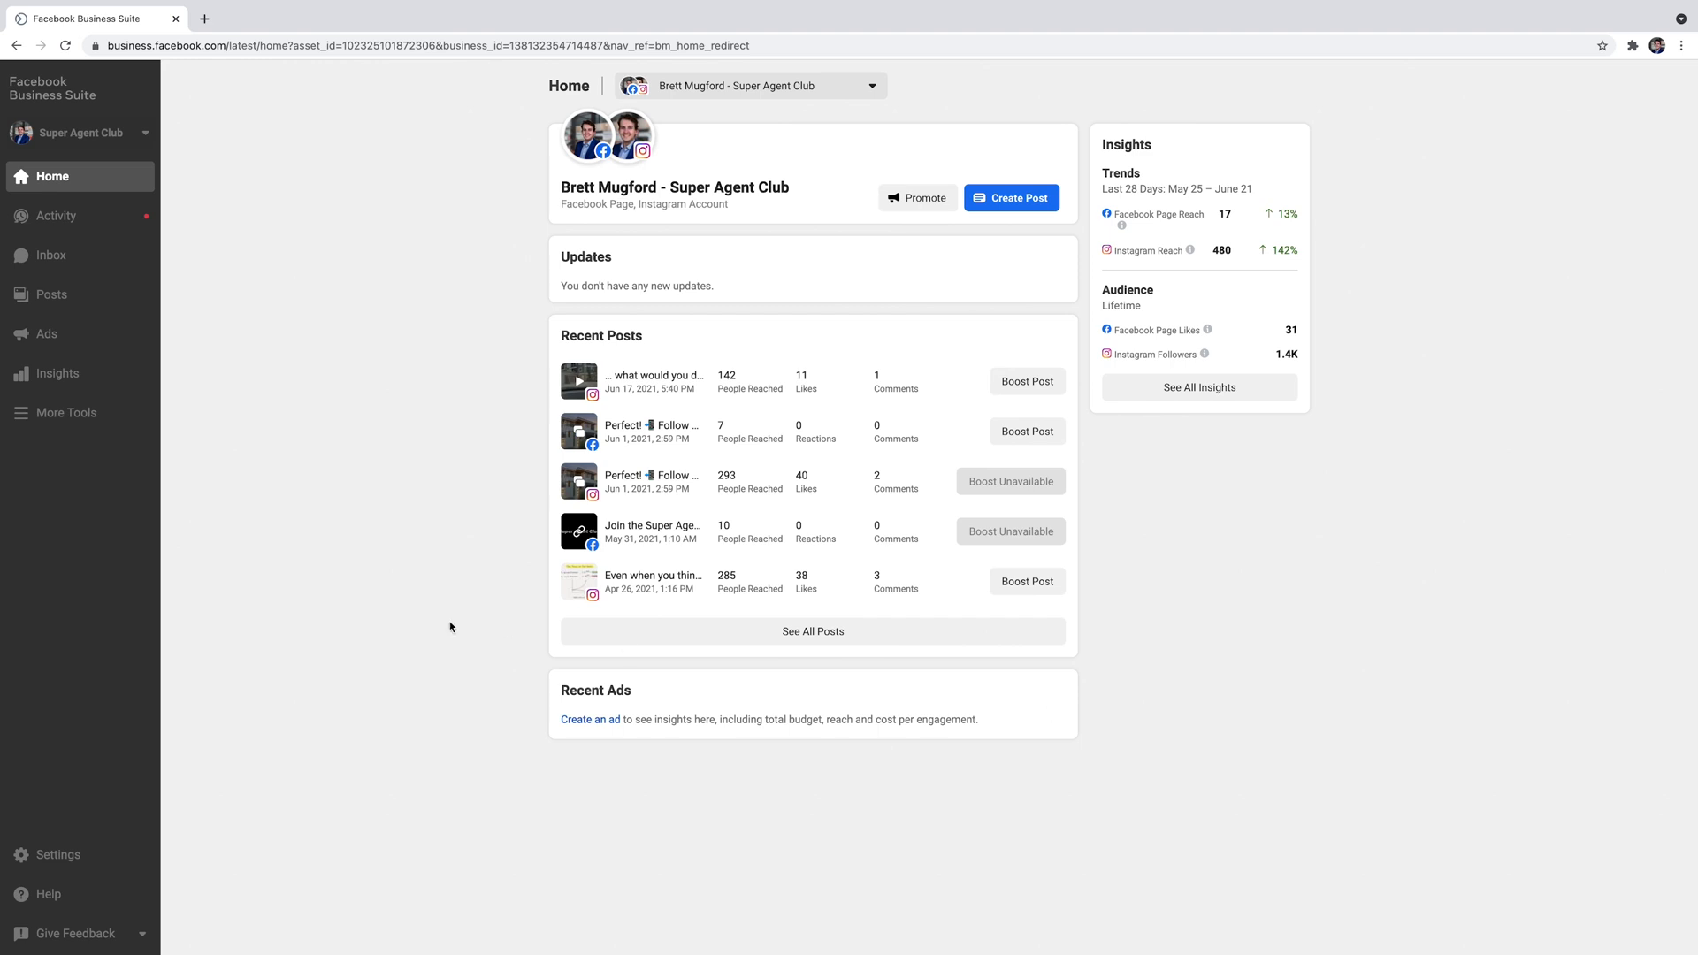
{"action": "mouse_move", "coordinate": [388, 619]}
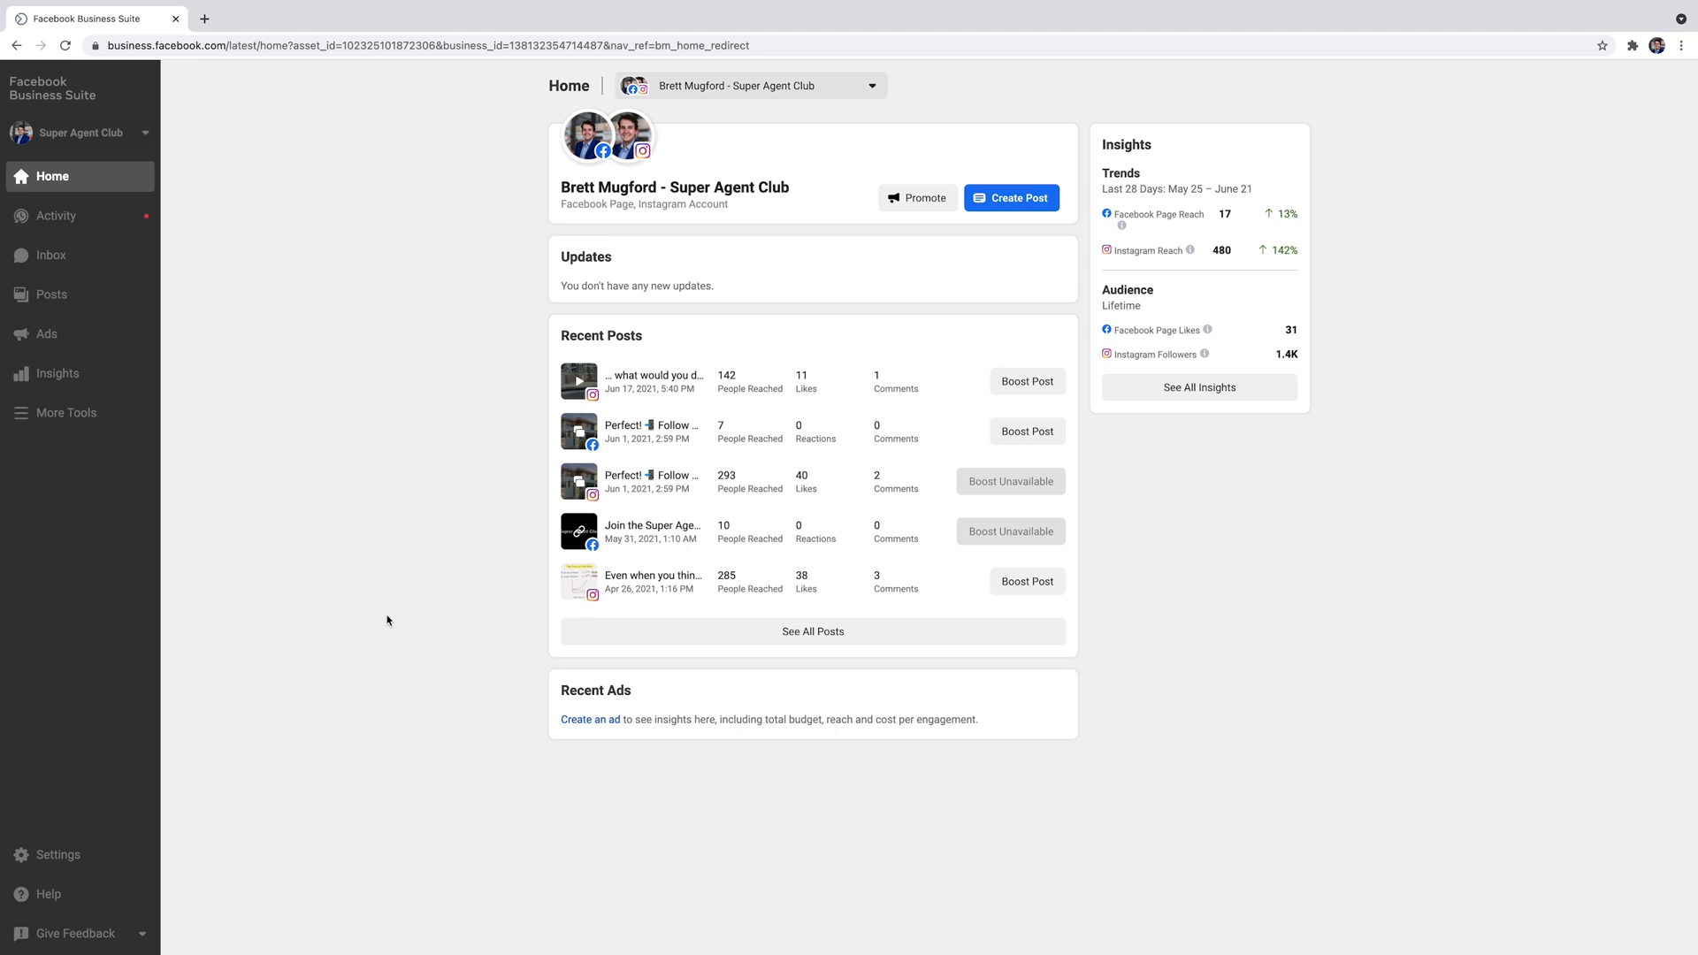
{"action": "mouse_move", "coordinate": [1218, 490]}
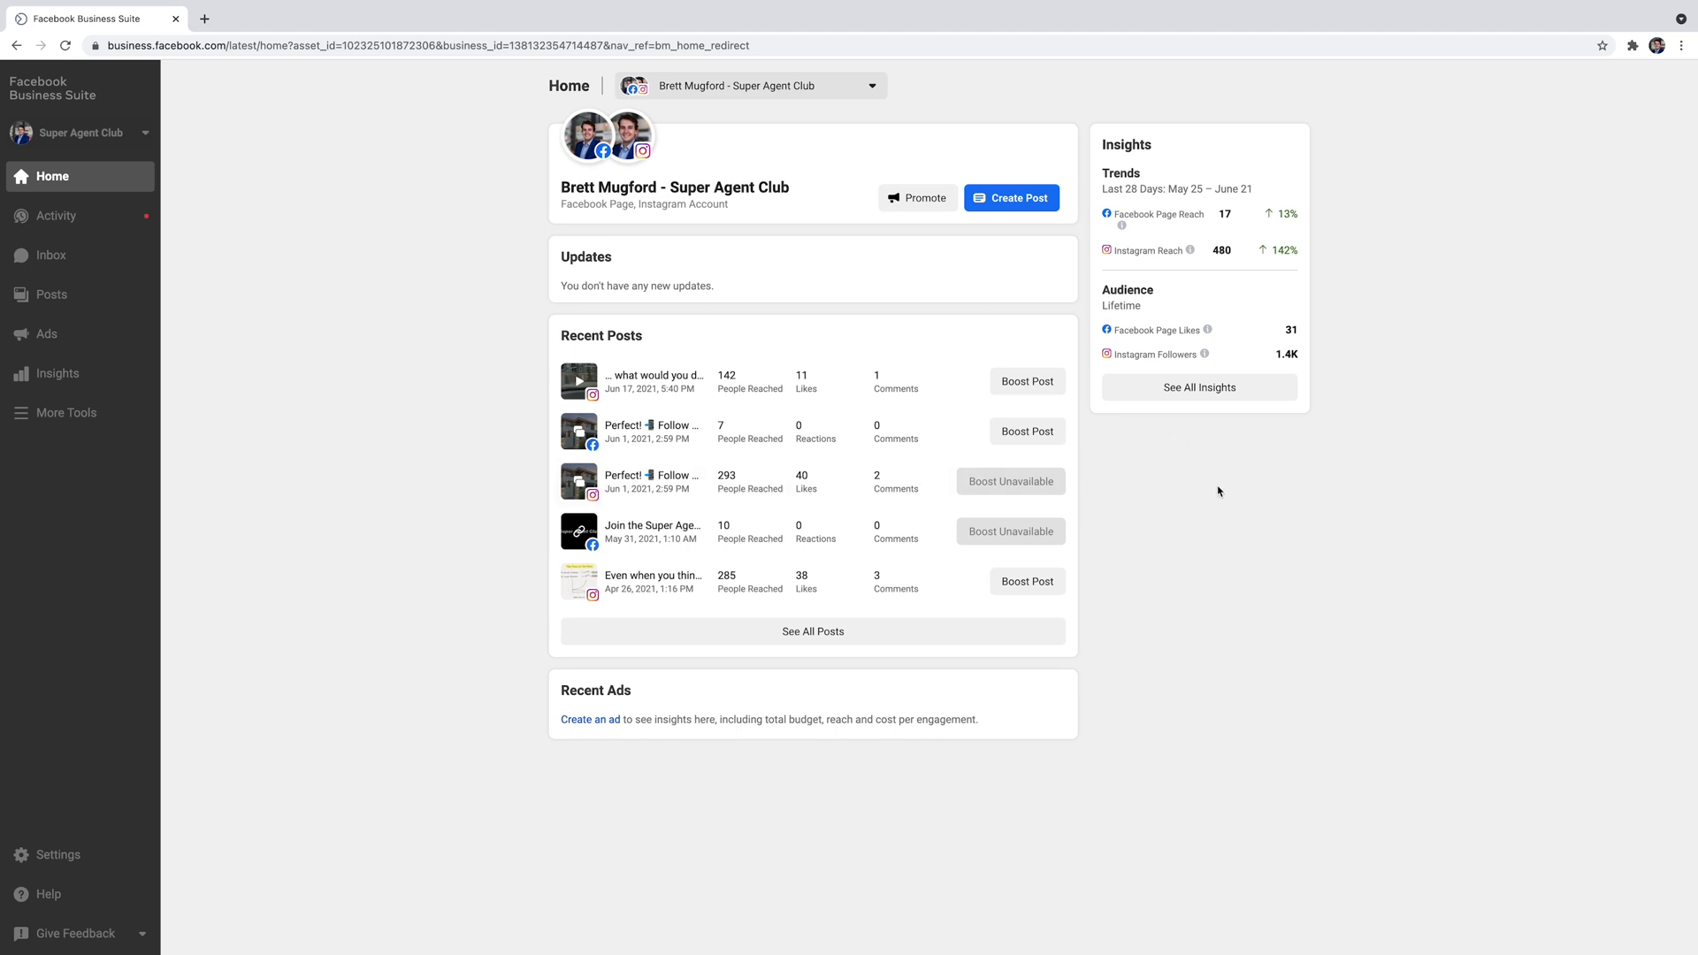
{"action": "mouse_move", "coordinate": [225, 304]}
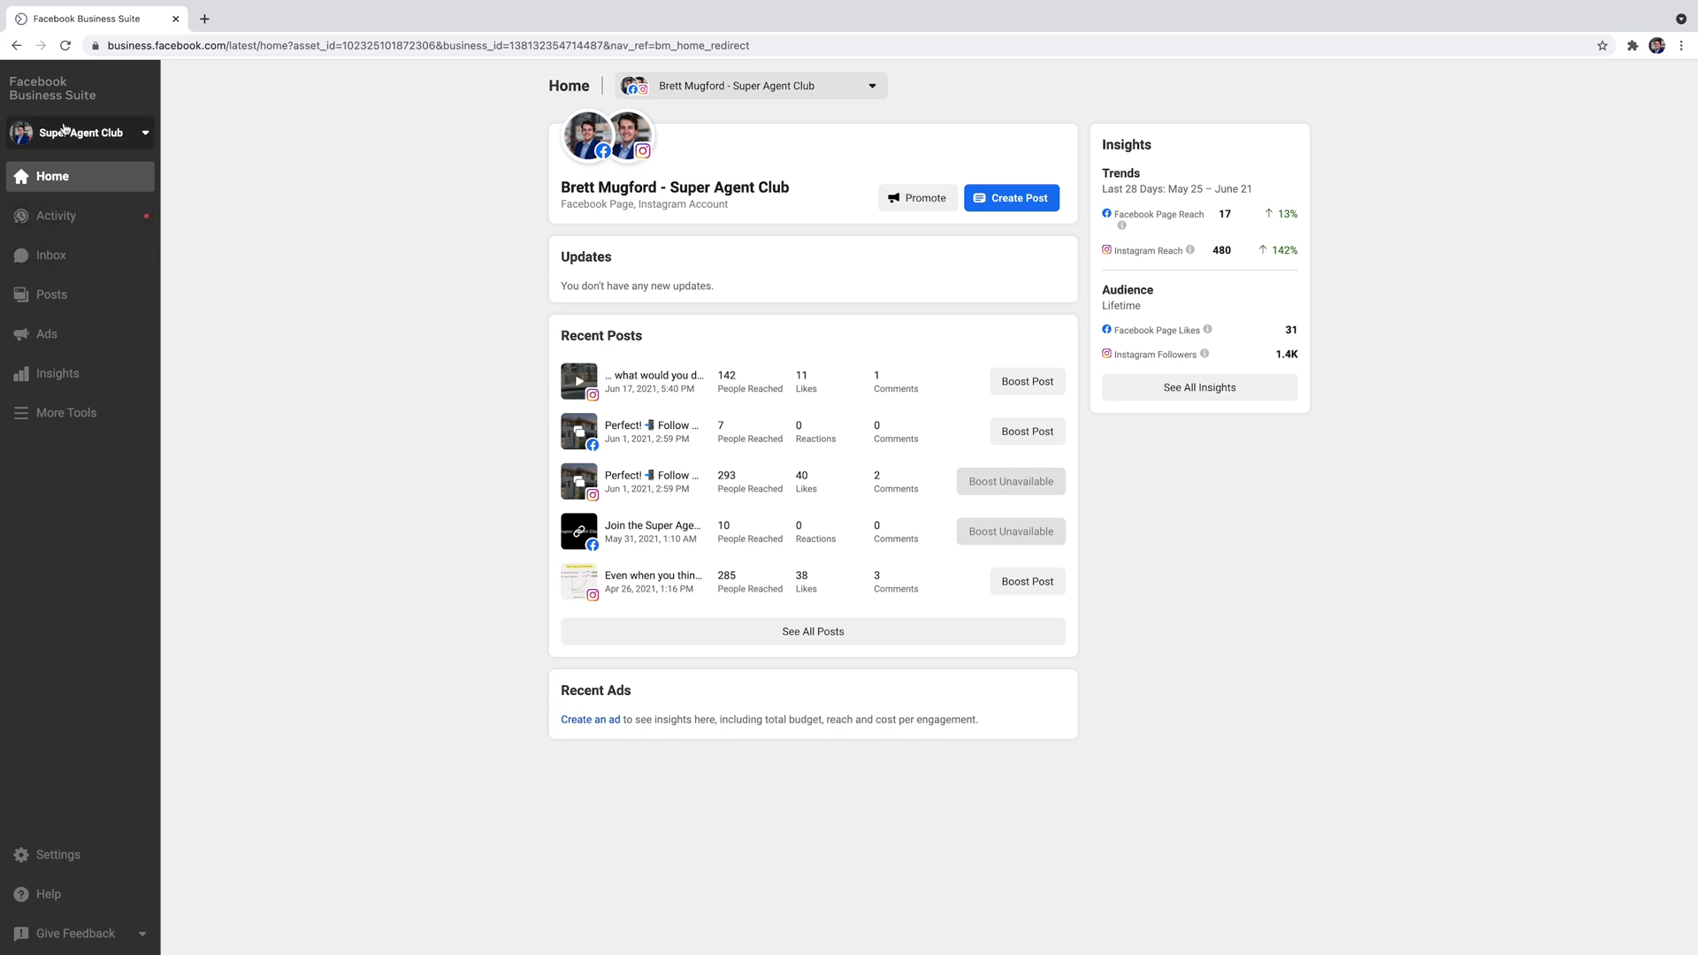
Reach Instant Forms from More Tools to list the 'Free list of homes under 400k' form.
{"action": "left_click", "coordinate": [60, 413]}
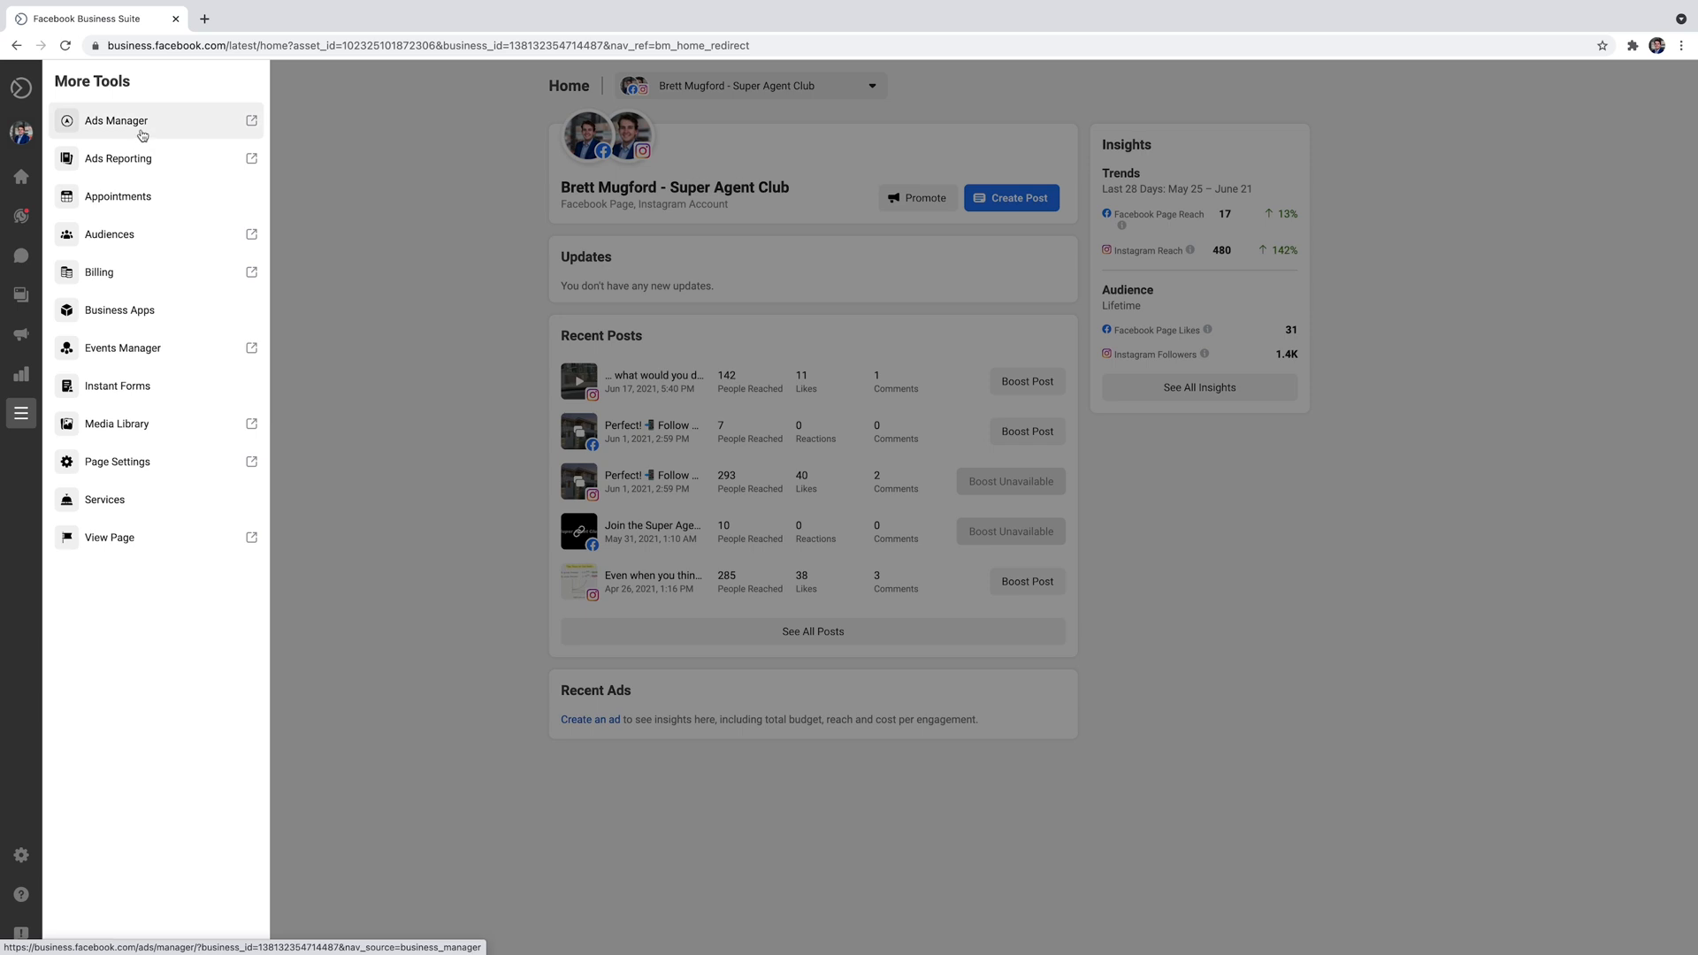
{"action": "mouse_move", "coordinate": [193, 309]}
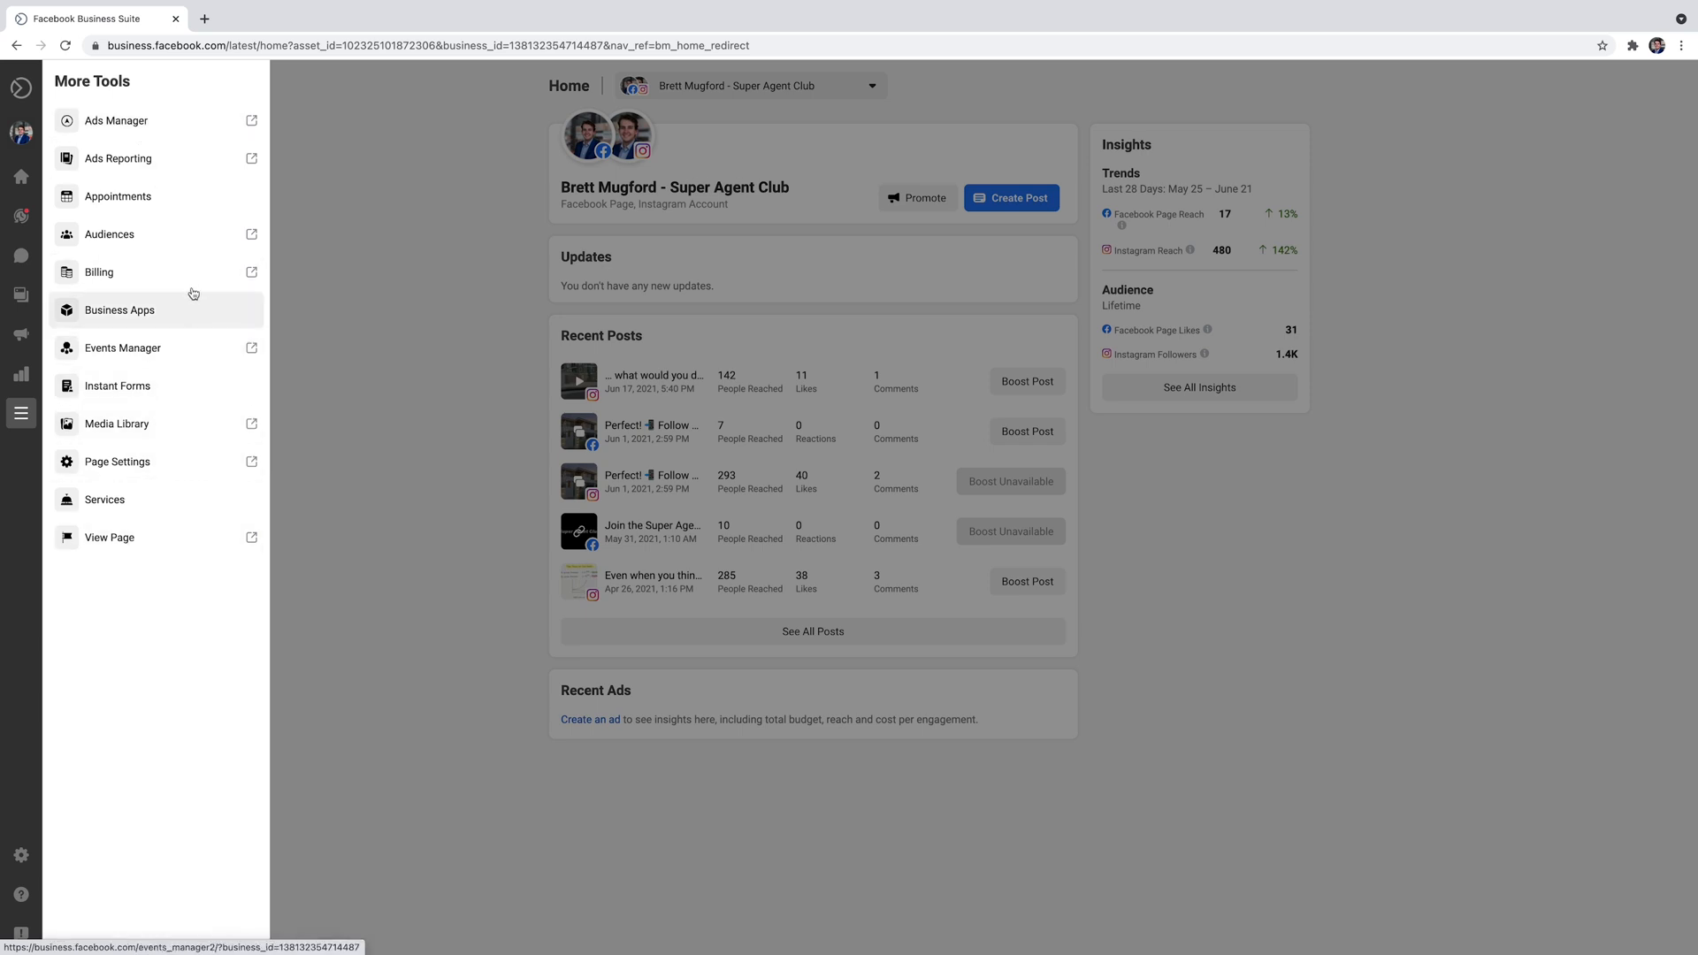
{"action": "mouse_move", "coordinate": [116, 386]}
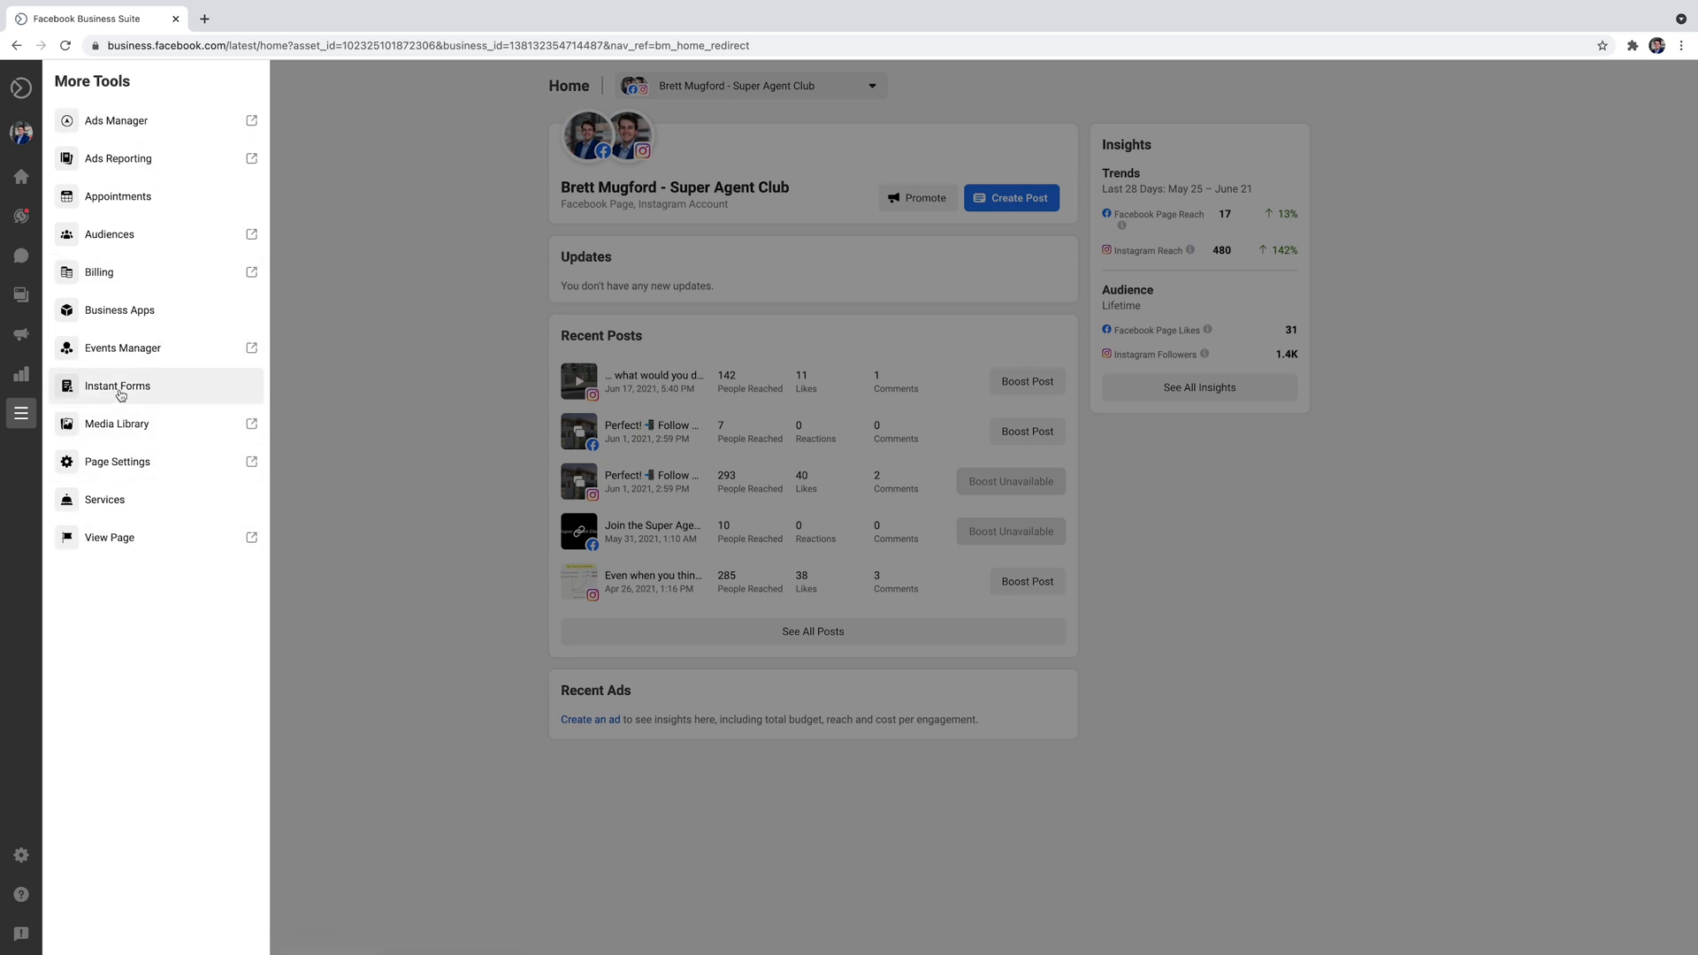
{"action": "left_click", "coordinate": [117, 385]}
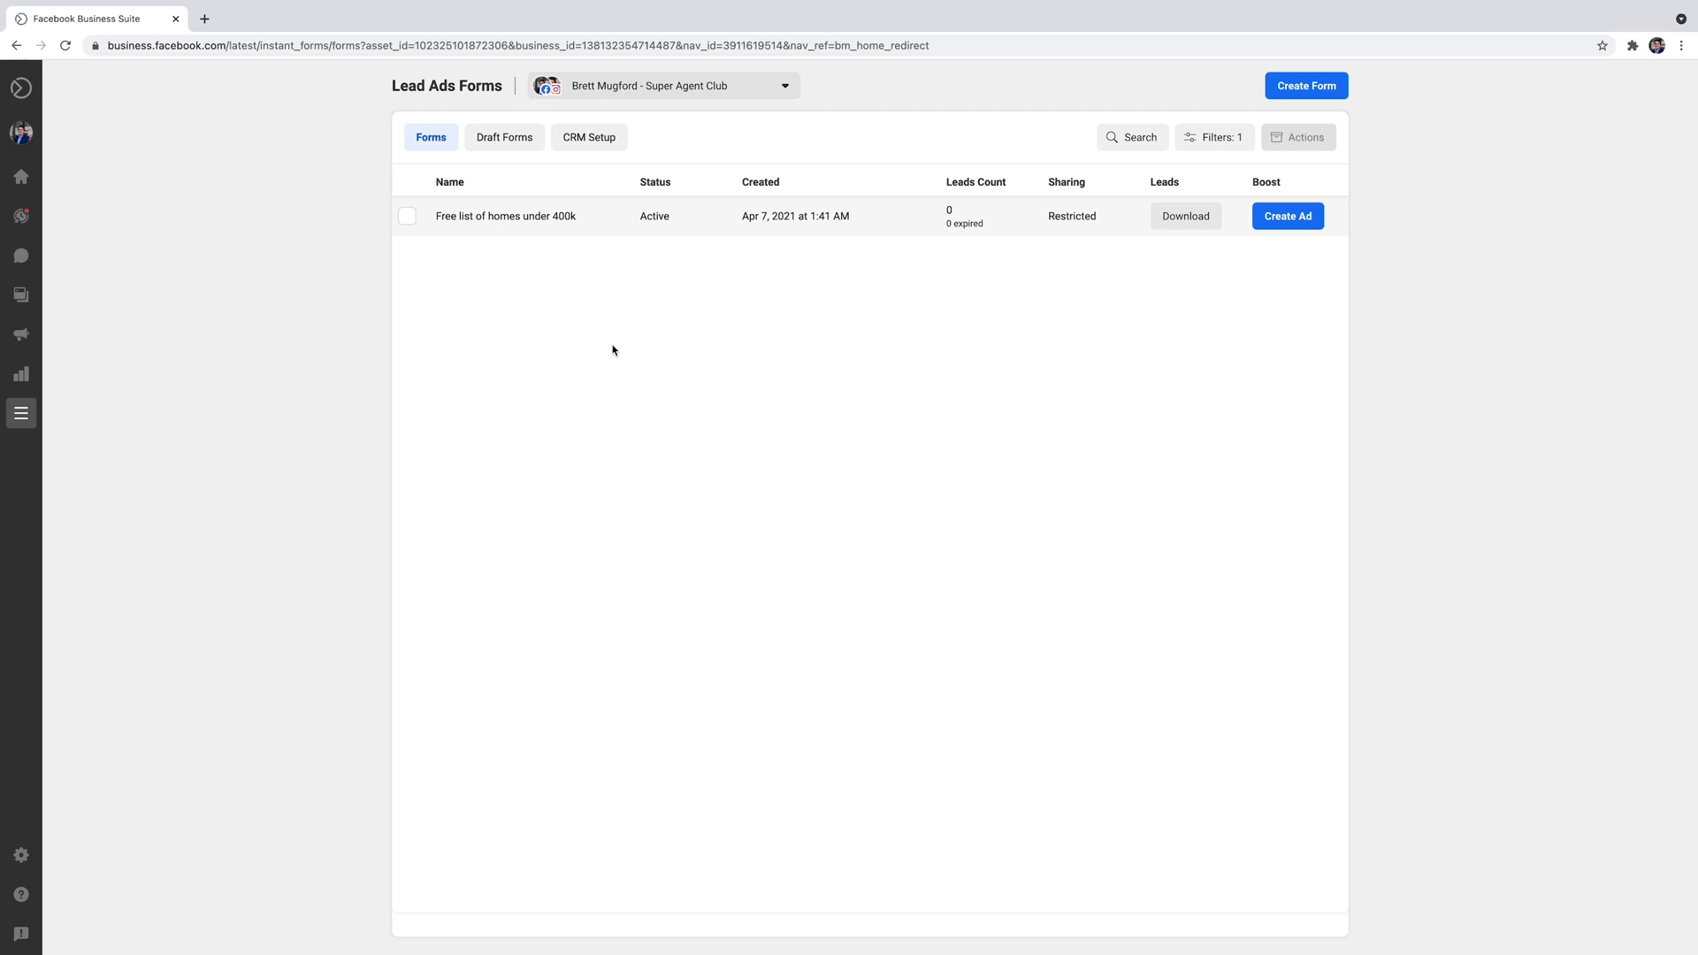
{"action": "mouse_move", "coordinate": [533, 233]}
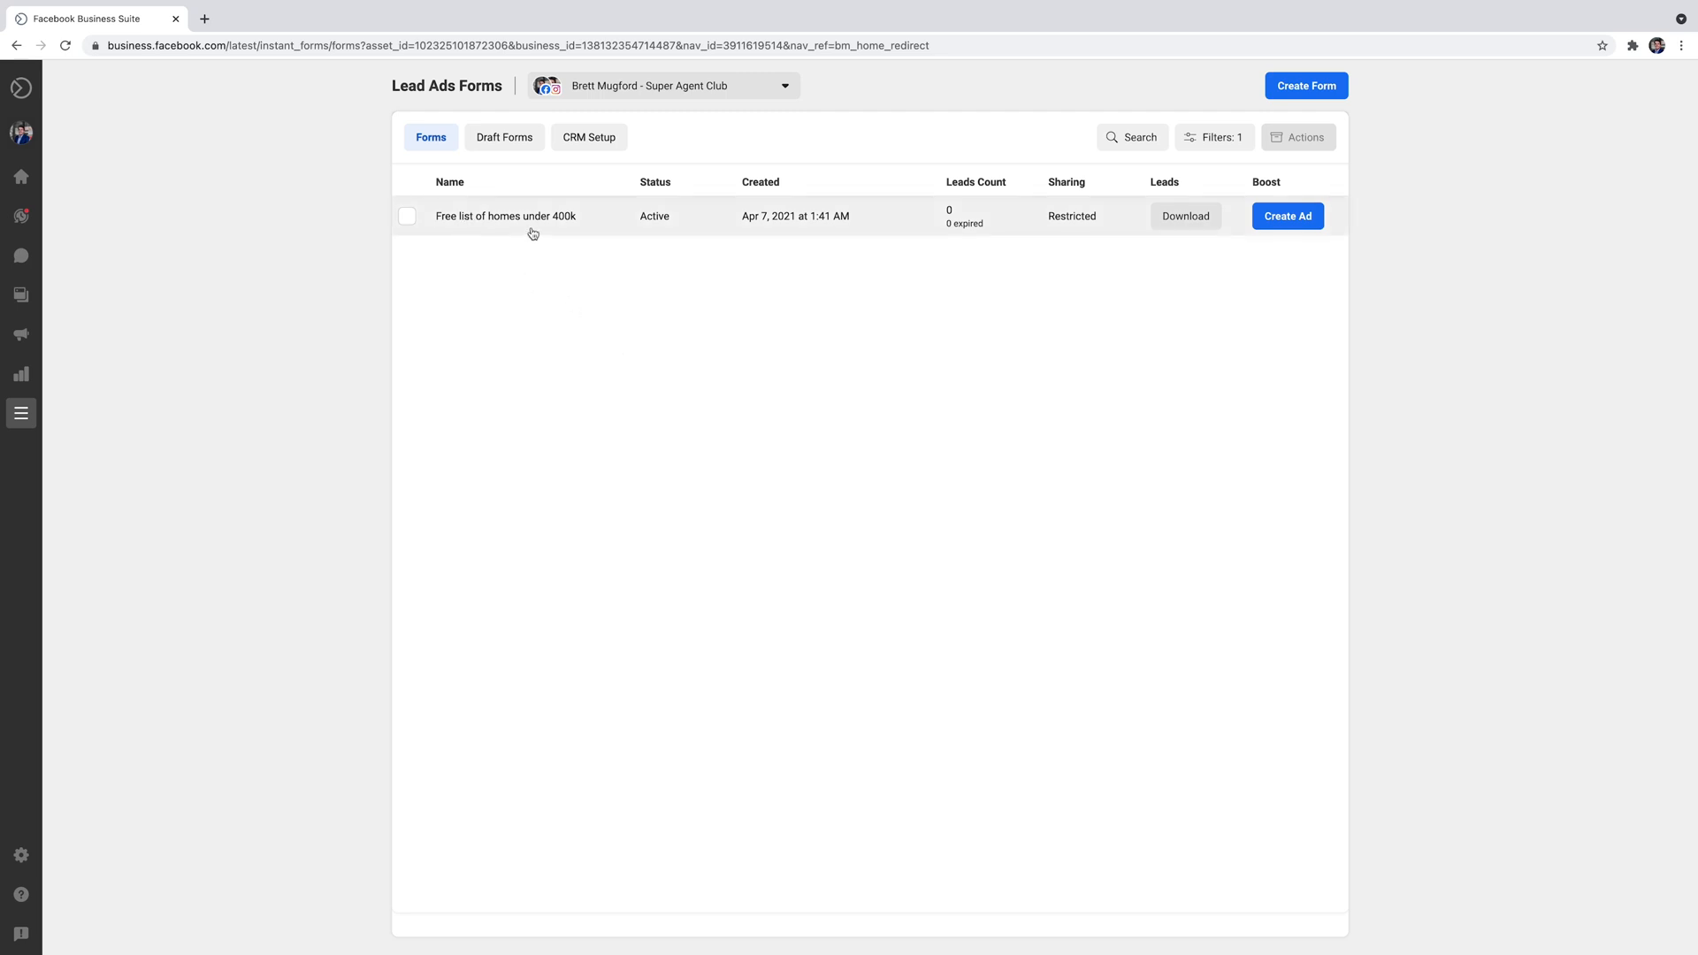
{"action": "left_click", "coordinate": [504, 215]}
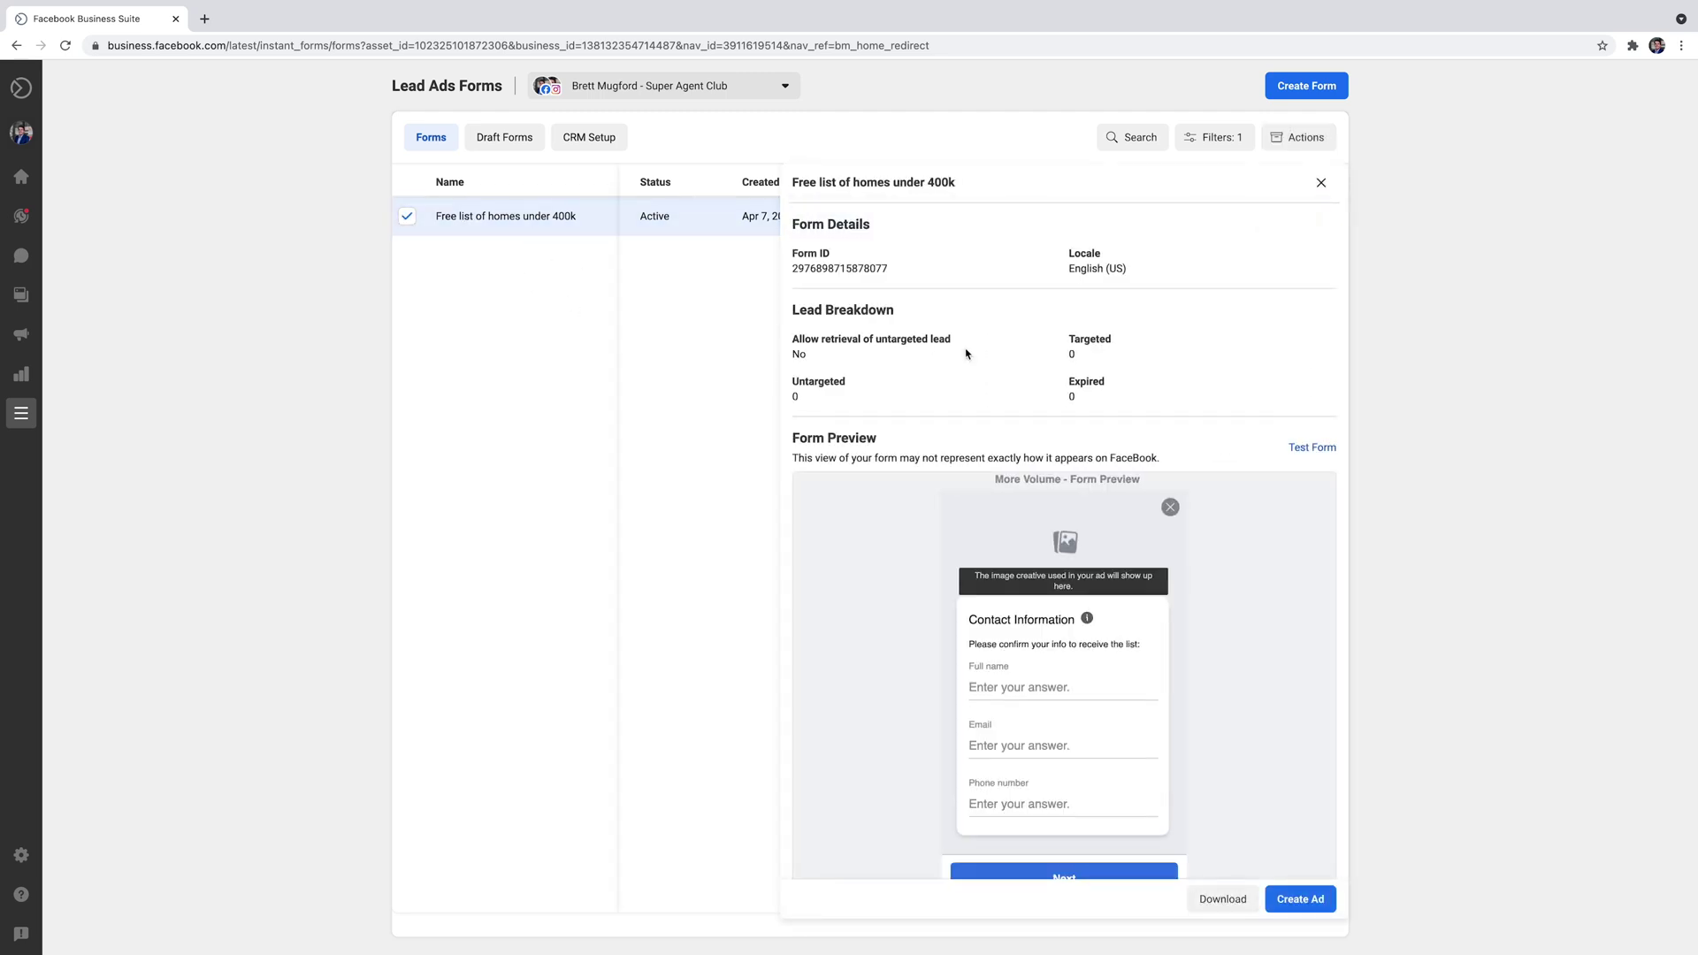
{"action": "scroll", "scroll_direction": "down", "scroll_amount": 3}
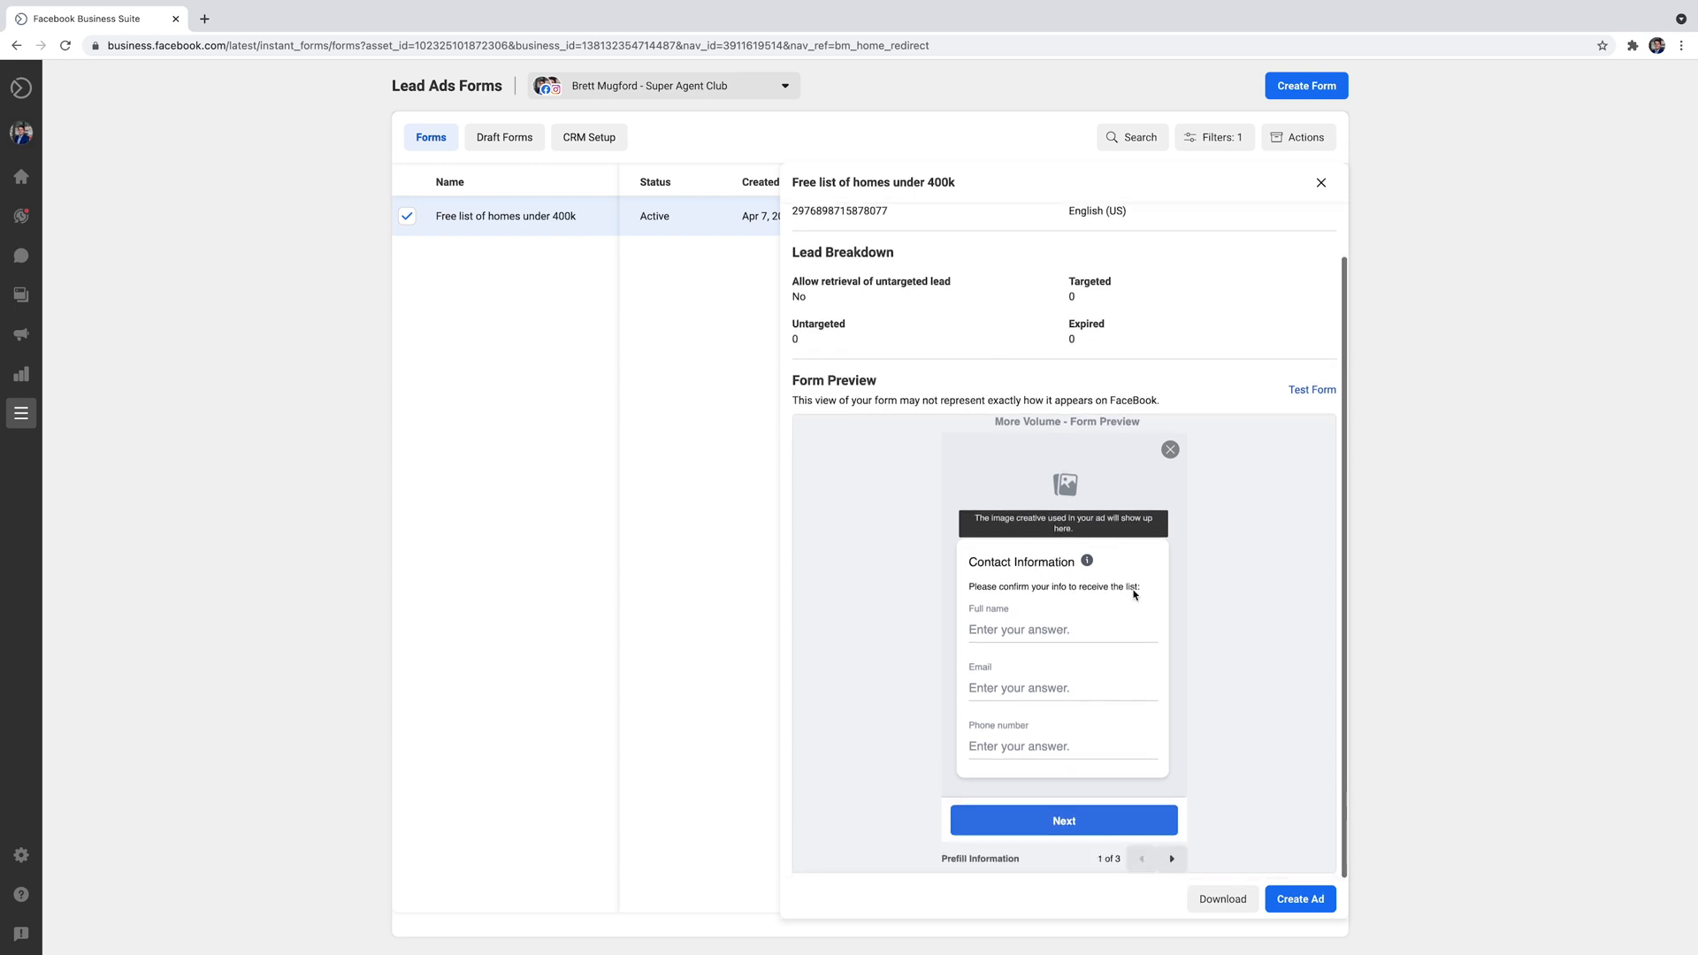
{"action": "left_click", "coordinate": [1171, 857]}
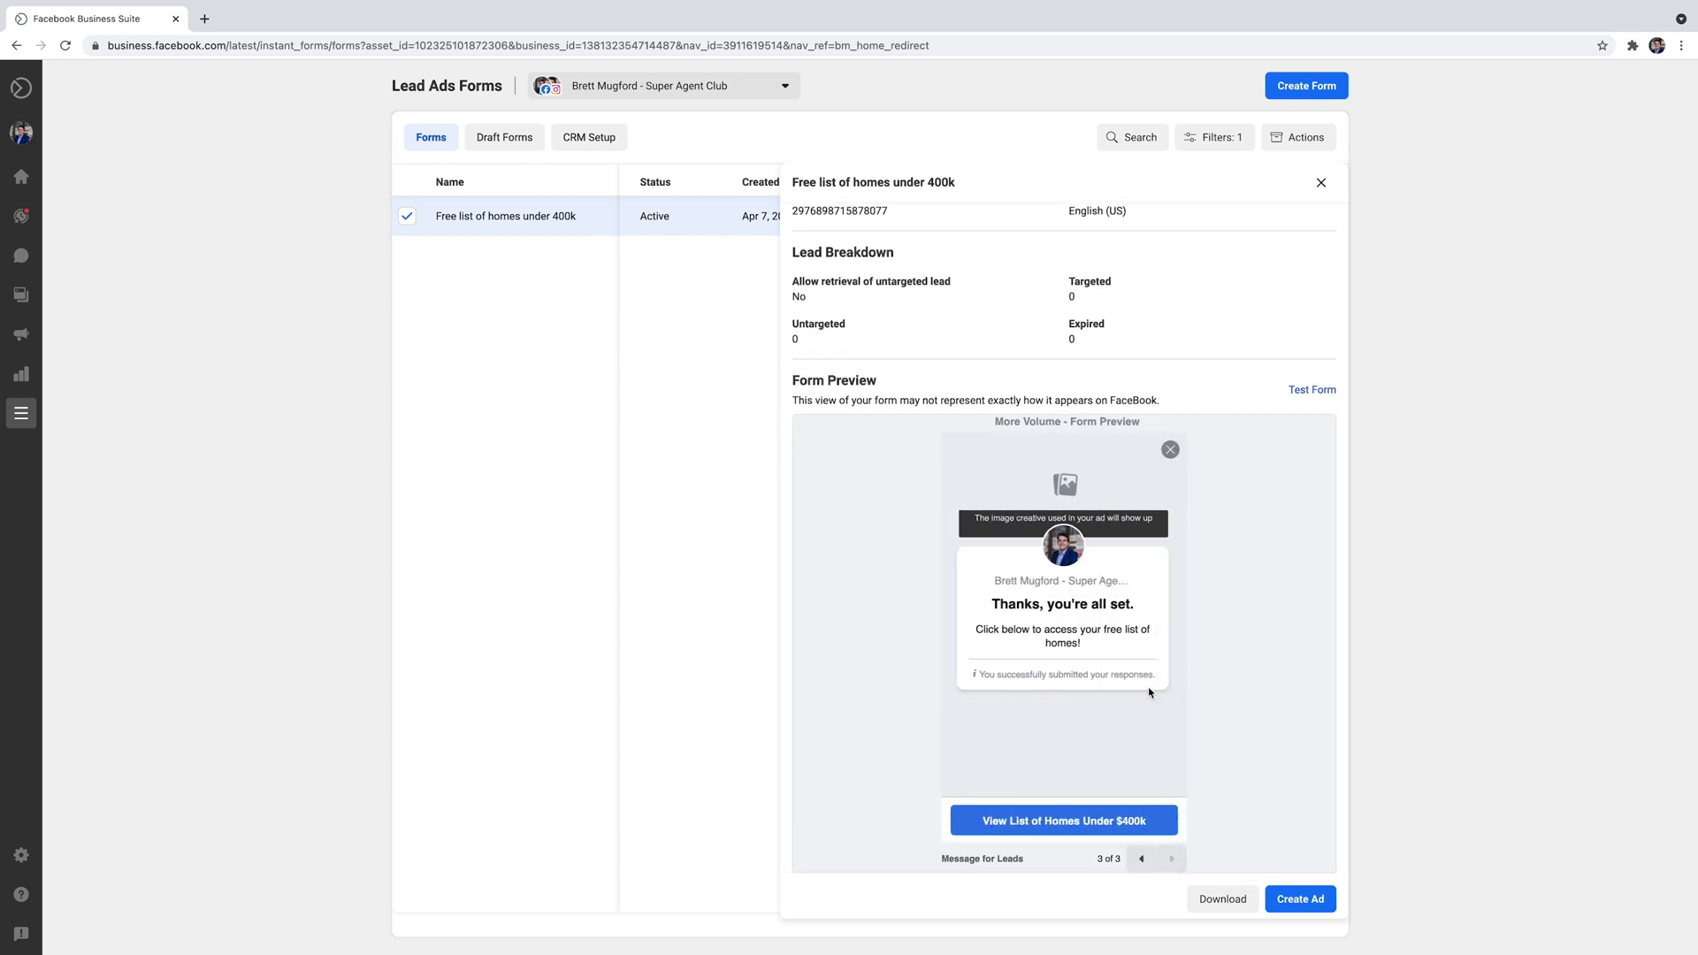
{"action": "left_click", "coordinate": [1319, 182]}
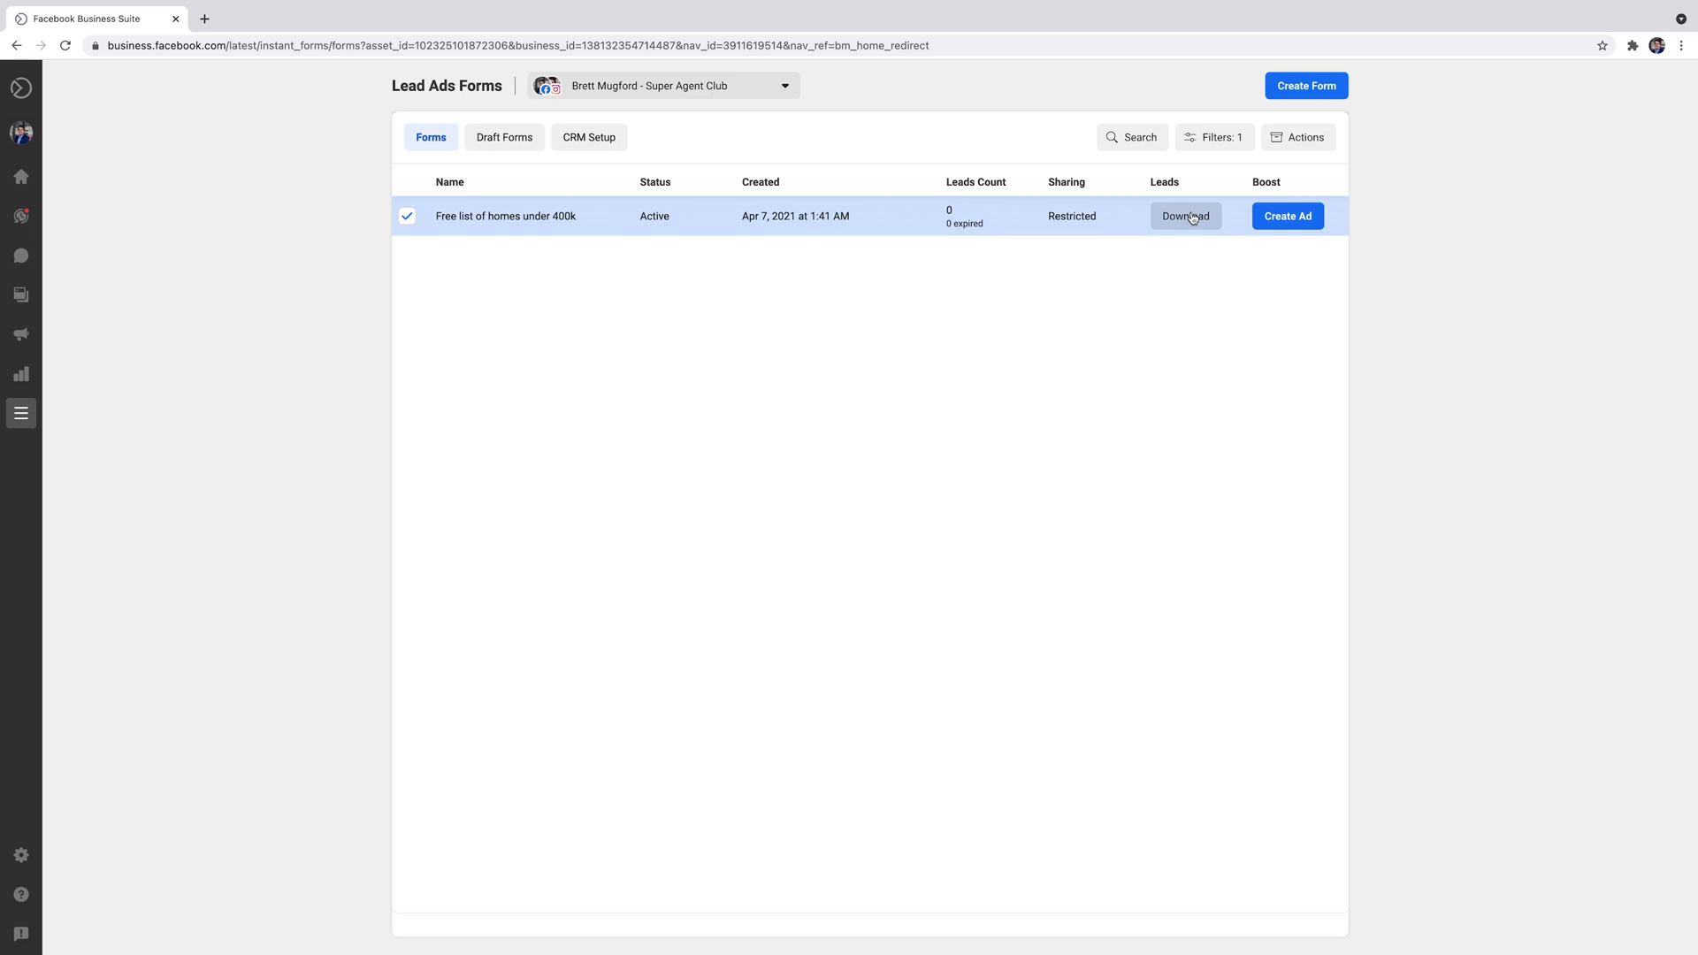
{"action": "mouse_move", "coordinate": [987, 313]}
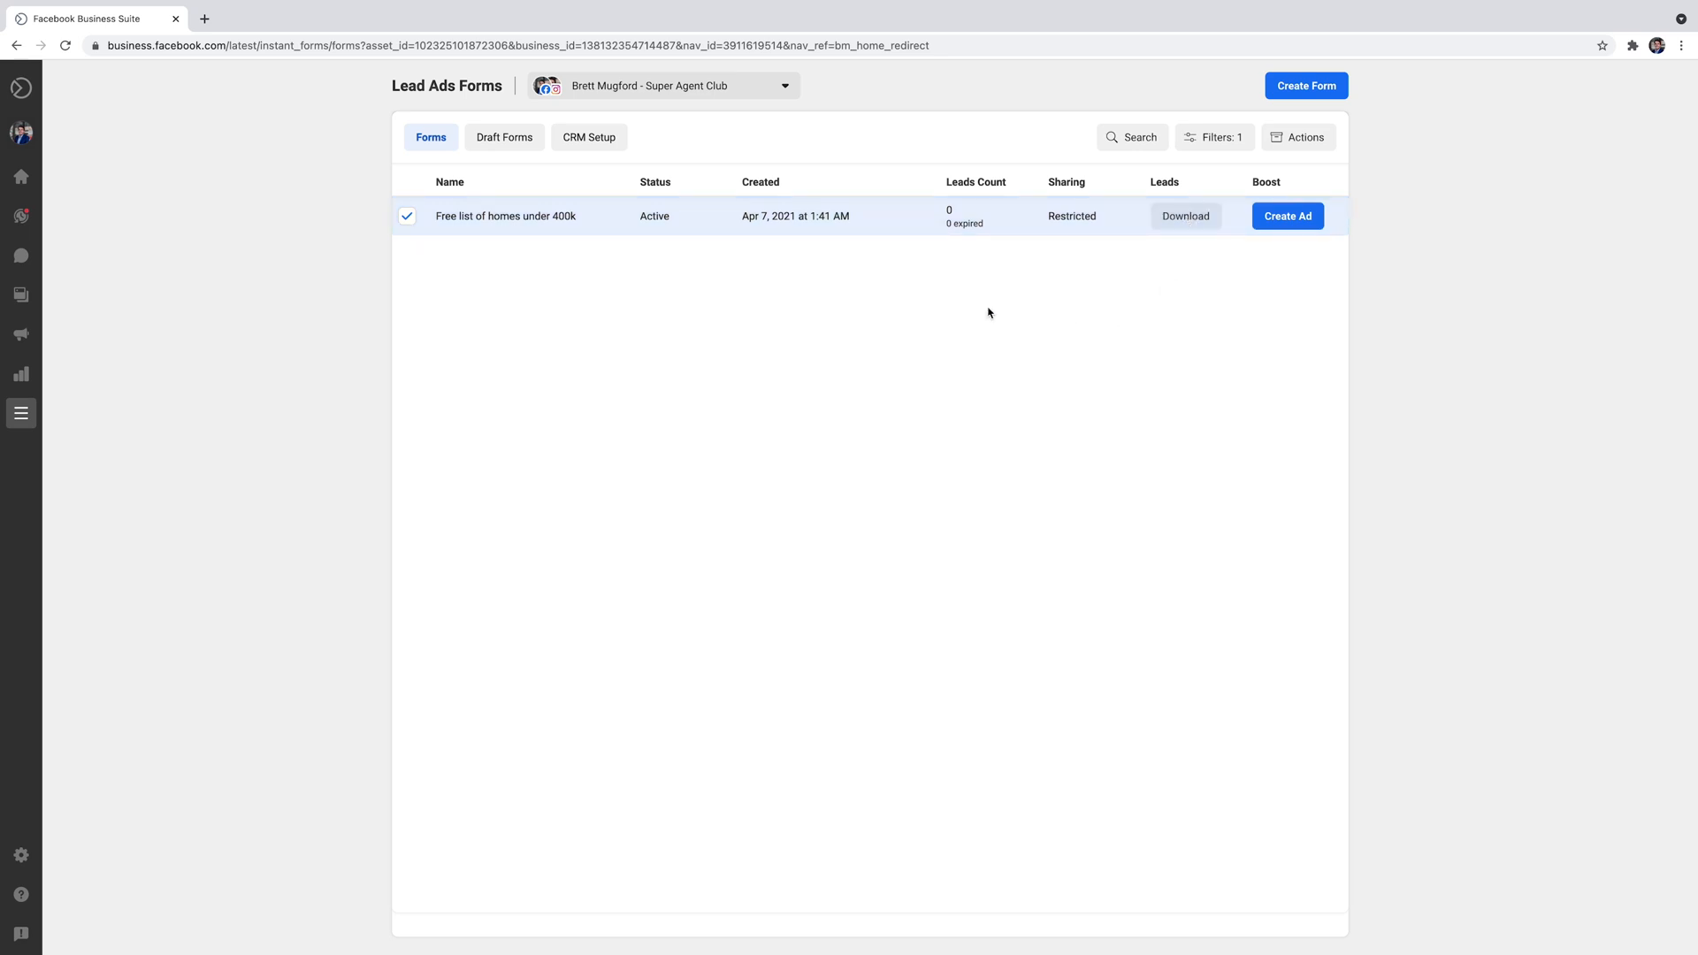
Switch to CRM Setup and try CRM names such as follow, top and Zoho.
{"action": "left_click", "coordinate": [589, 136]}
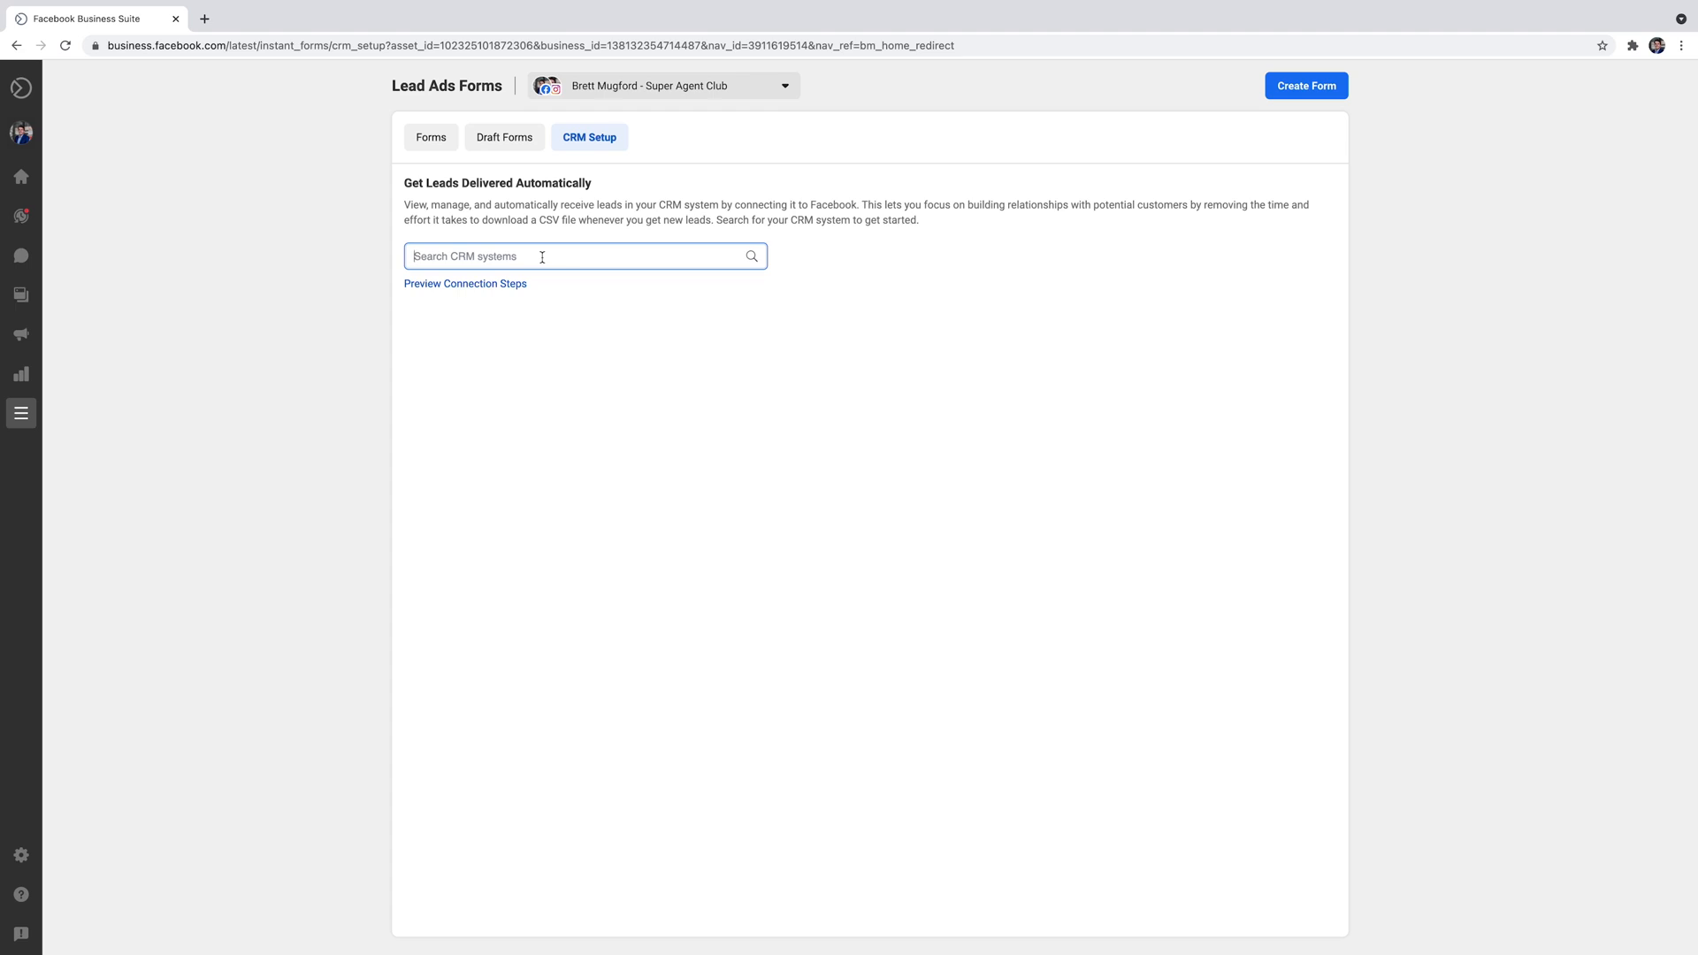
{"action": "type", "text": "follow"}
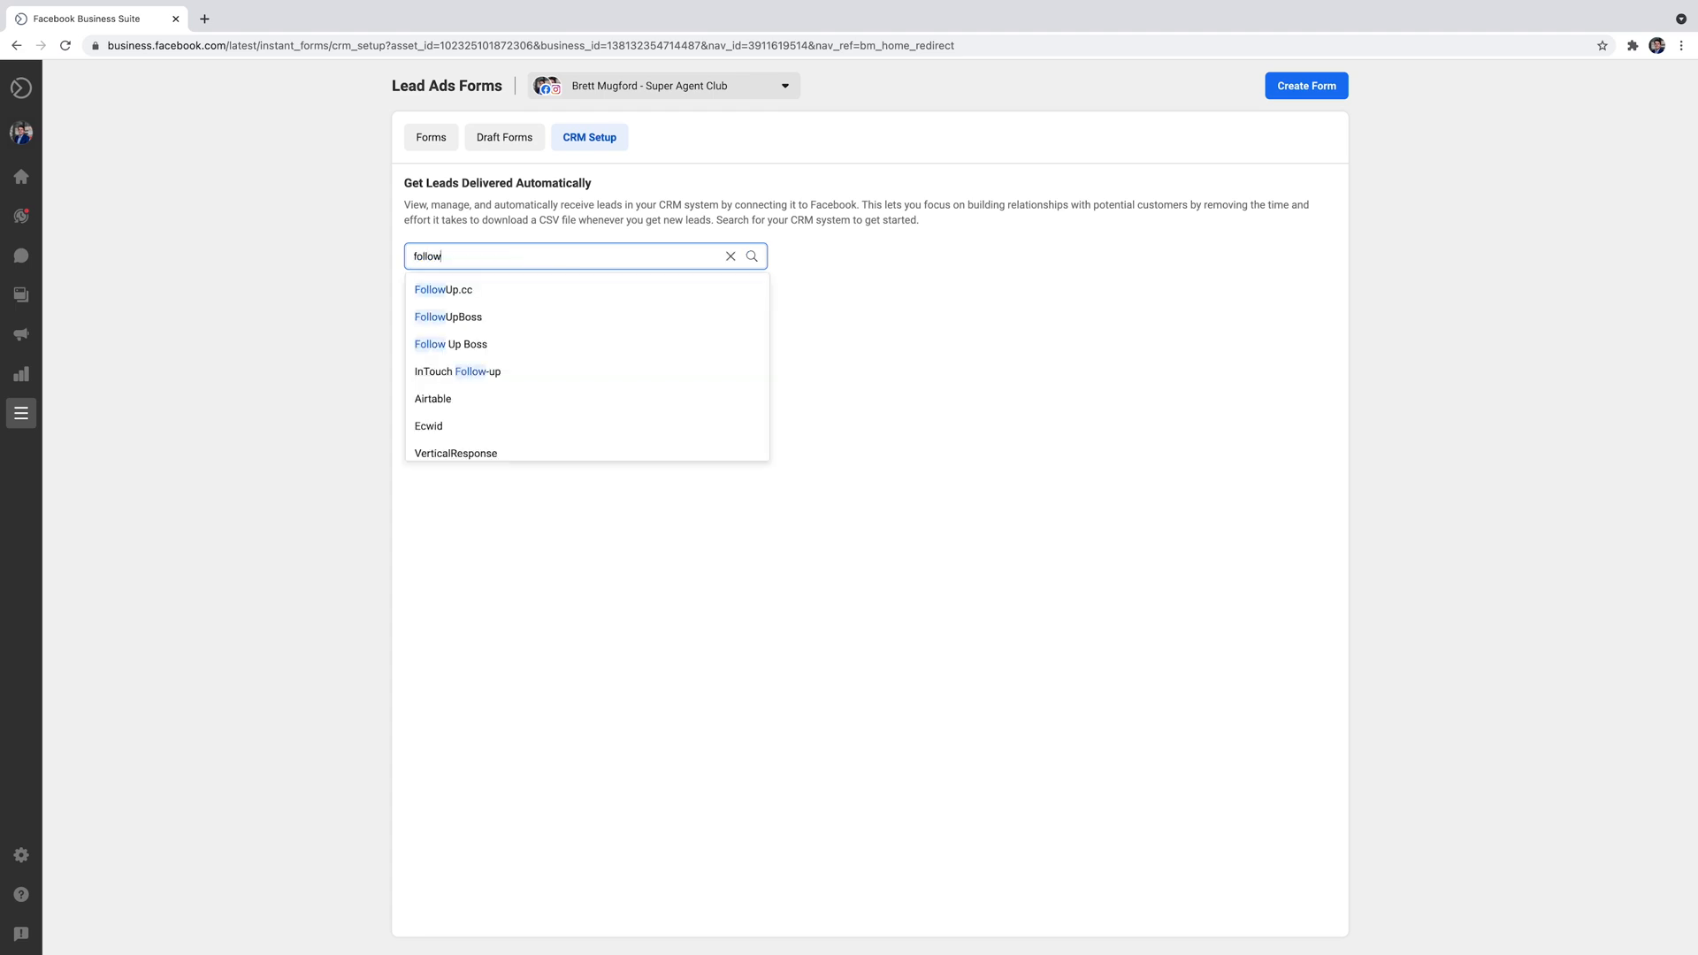
{"action": "type", "text": "top"}
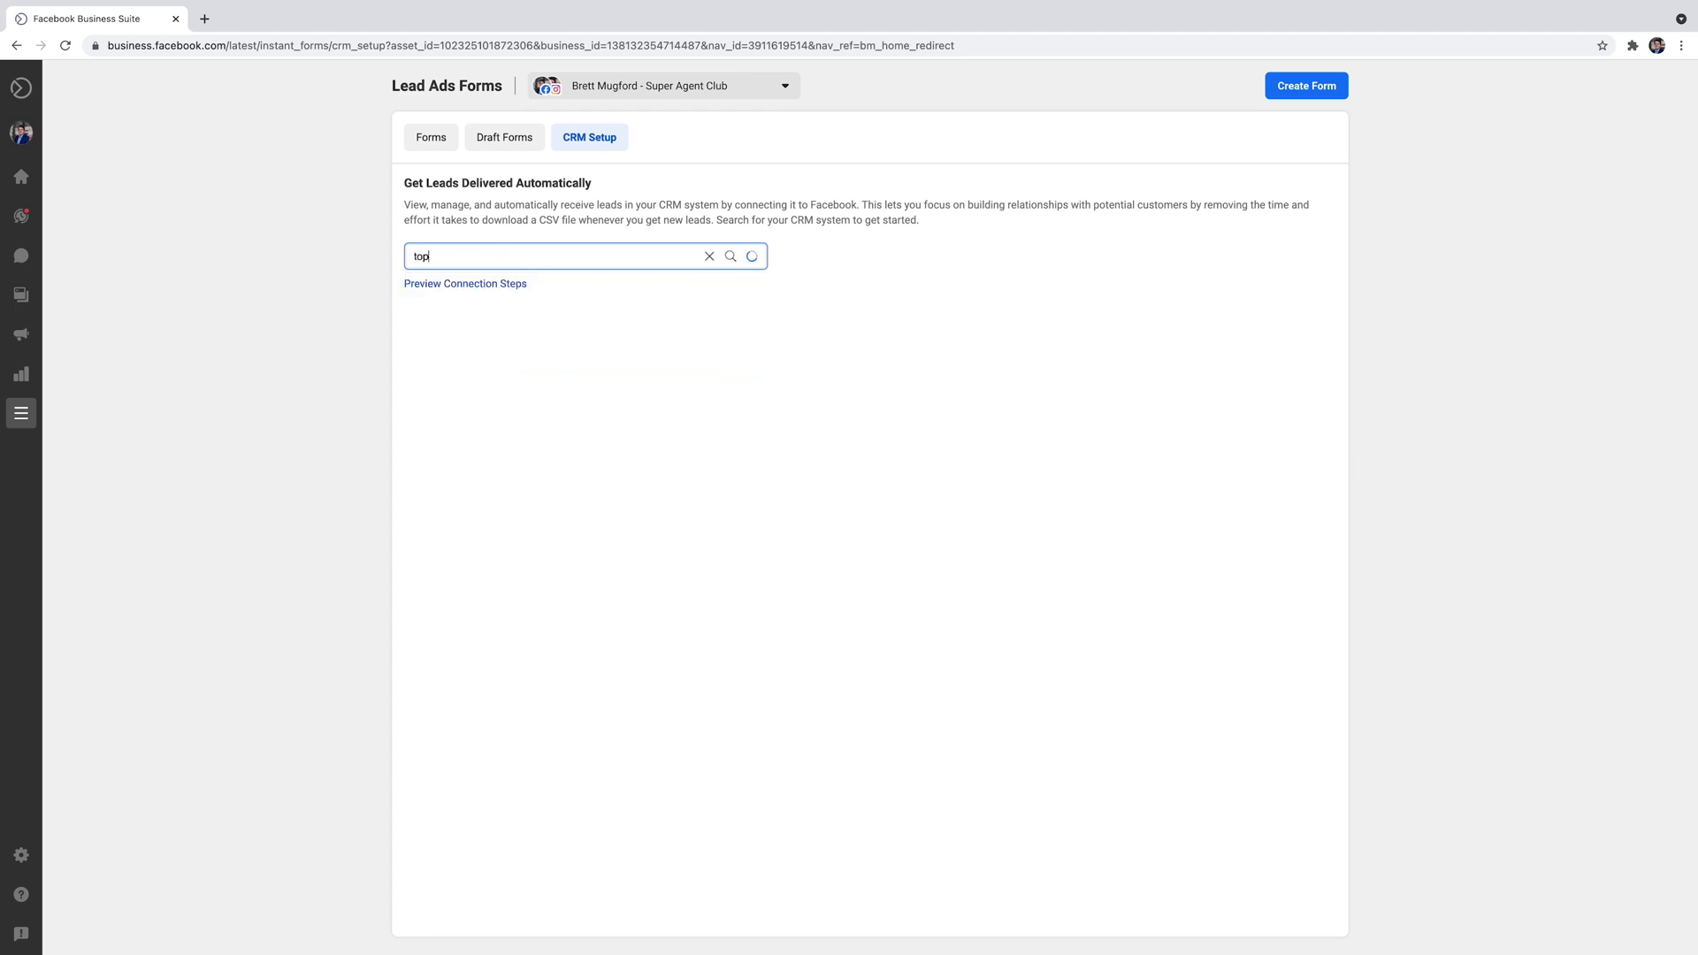
{"action": "type", "text": "z"}
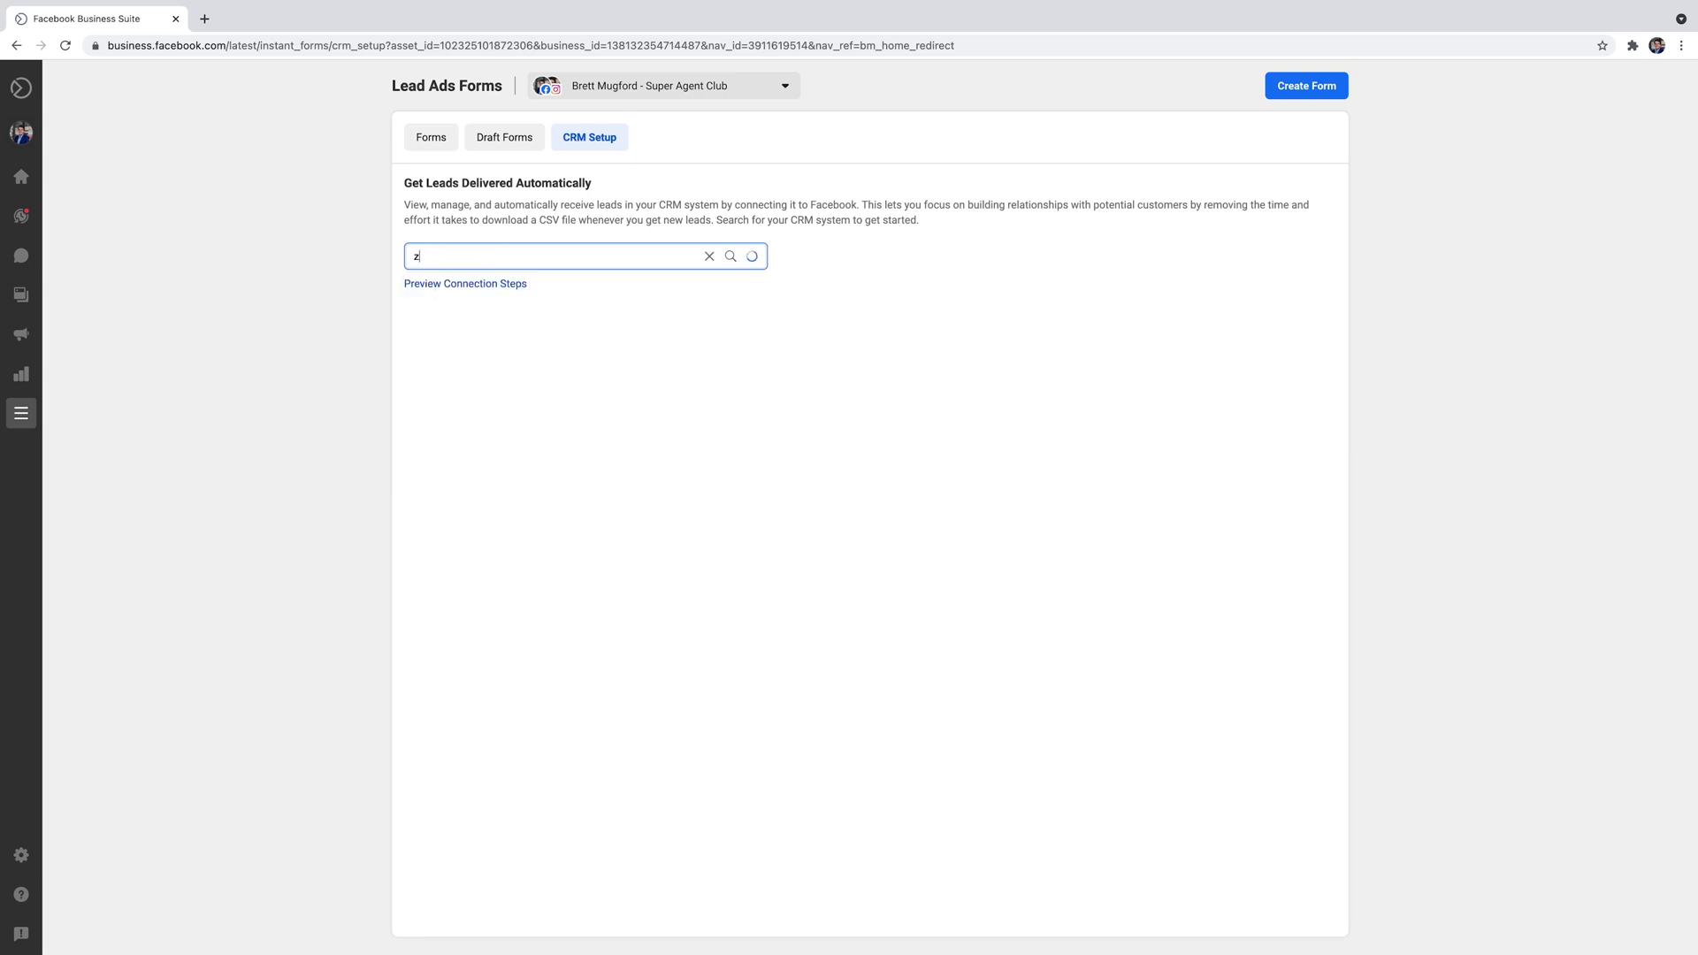
{"action": "type", "text": "oho"}
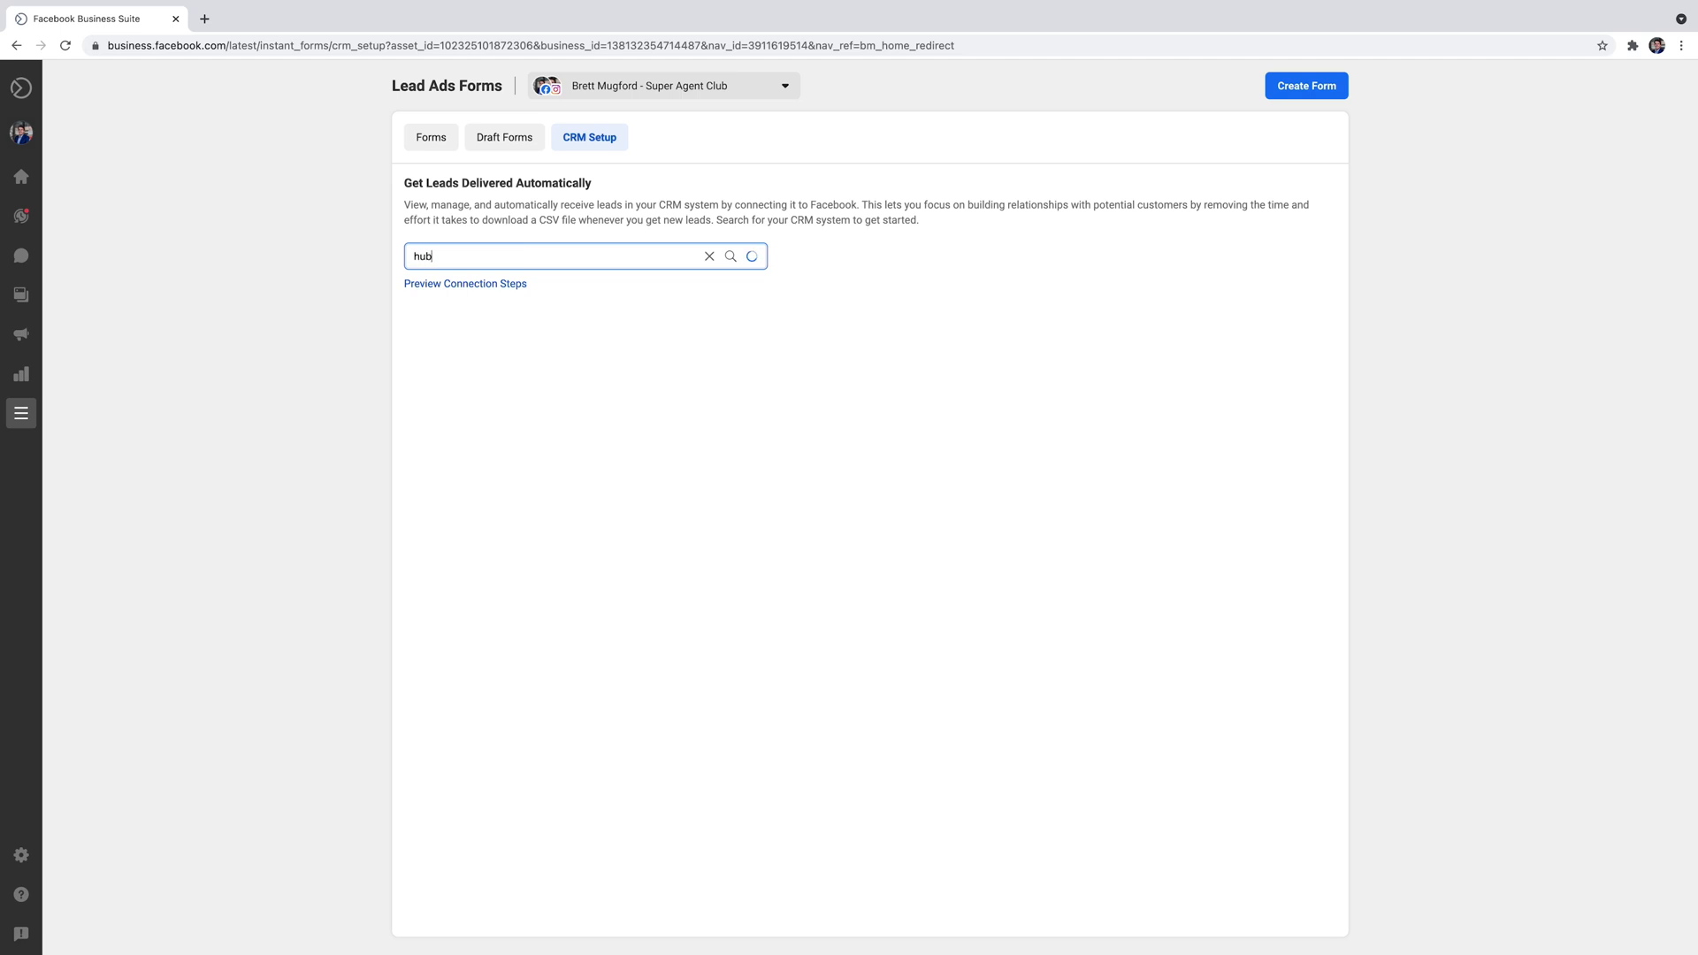
Search the CRM systems for 'gm' so Gmail is suggested.
{"action": "left_click", "coordinate": [709, 255]}
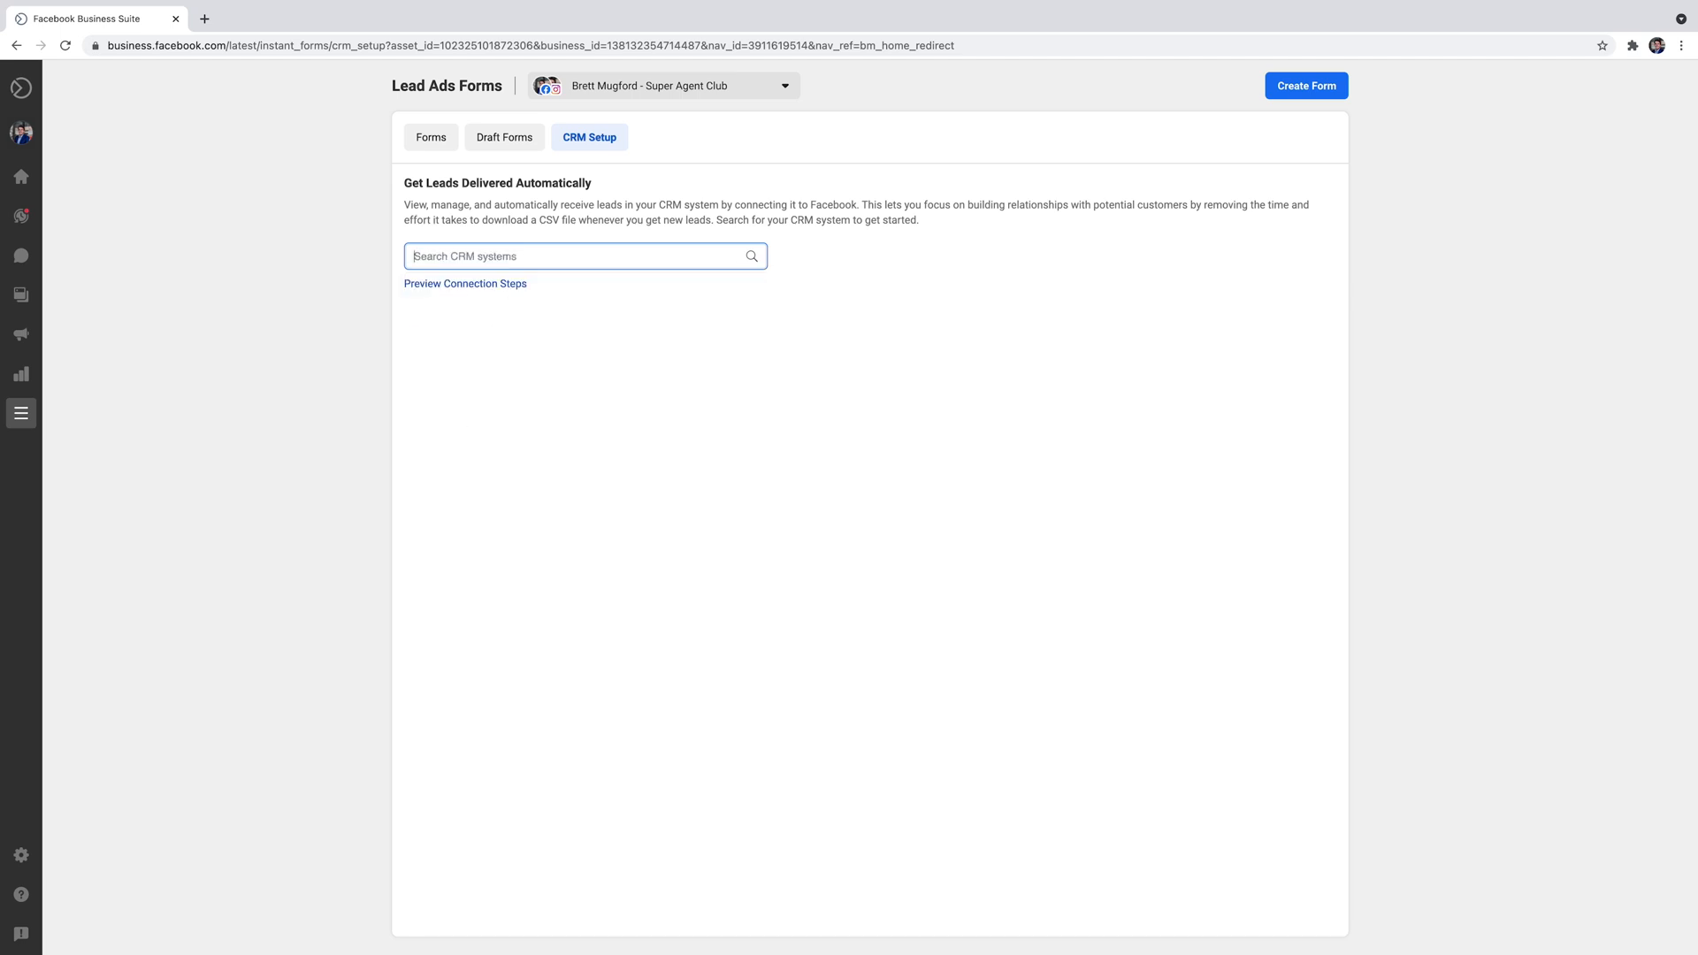
{"action": "type", "text": "gm"}
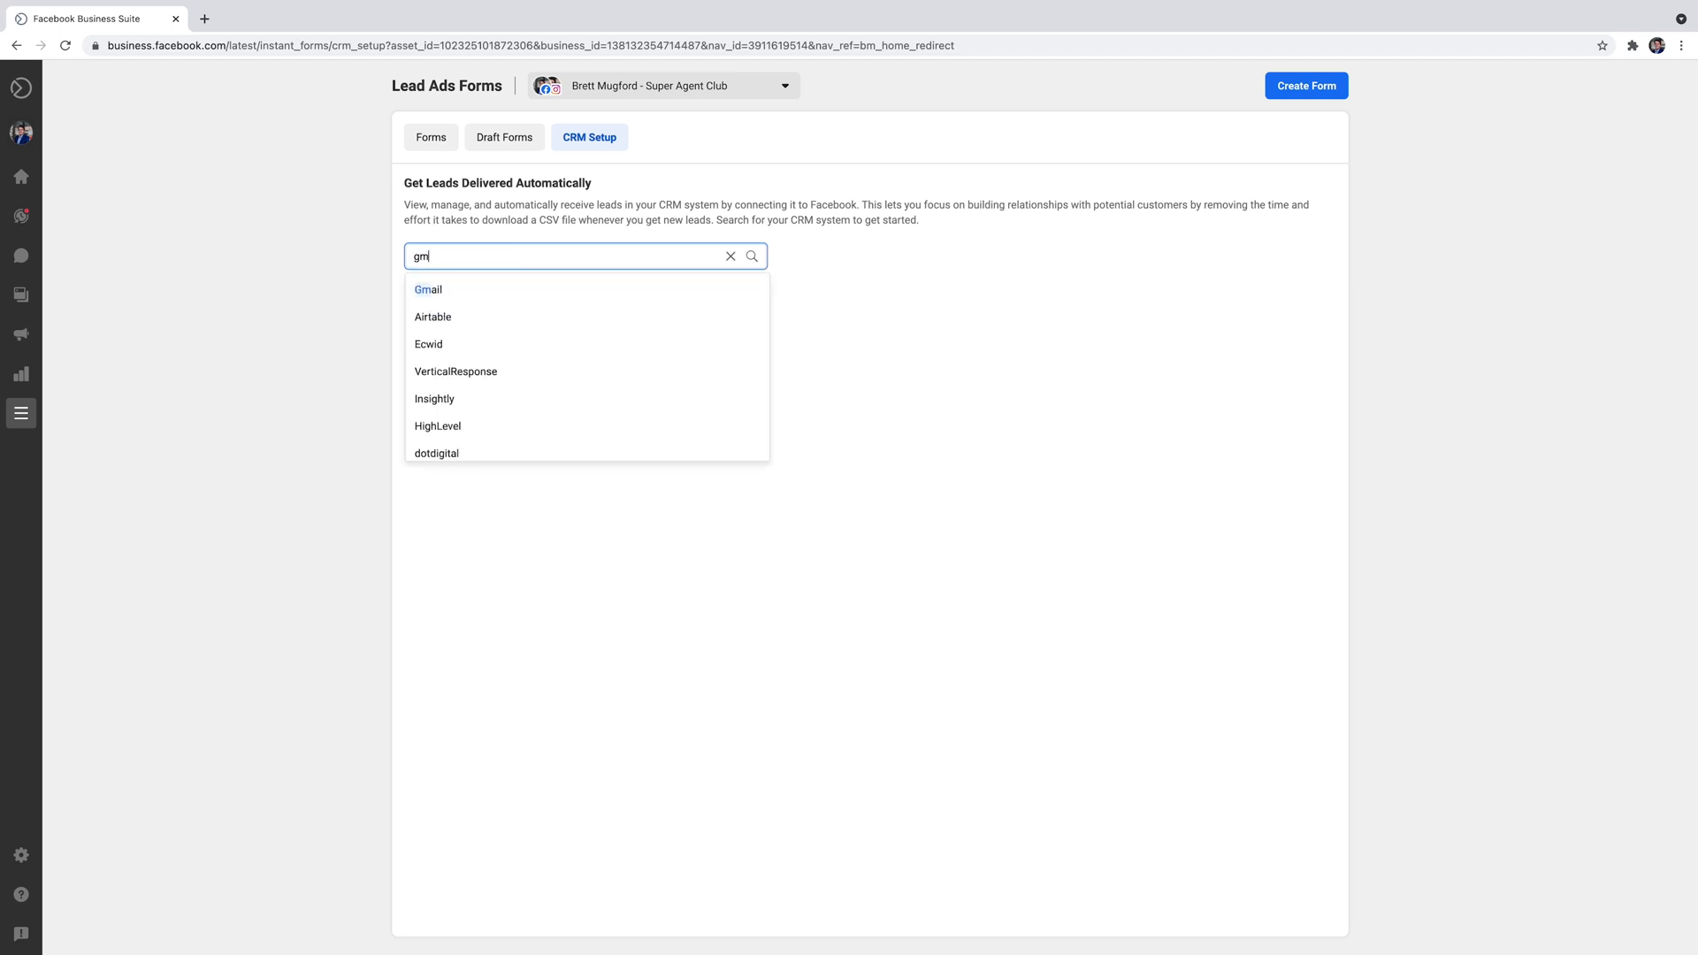
Choose Gmail, start the Connect flow and review the Zapier setup panel.
{"action": "left_click", "coordinate": [427, 288]}
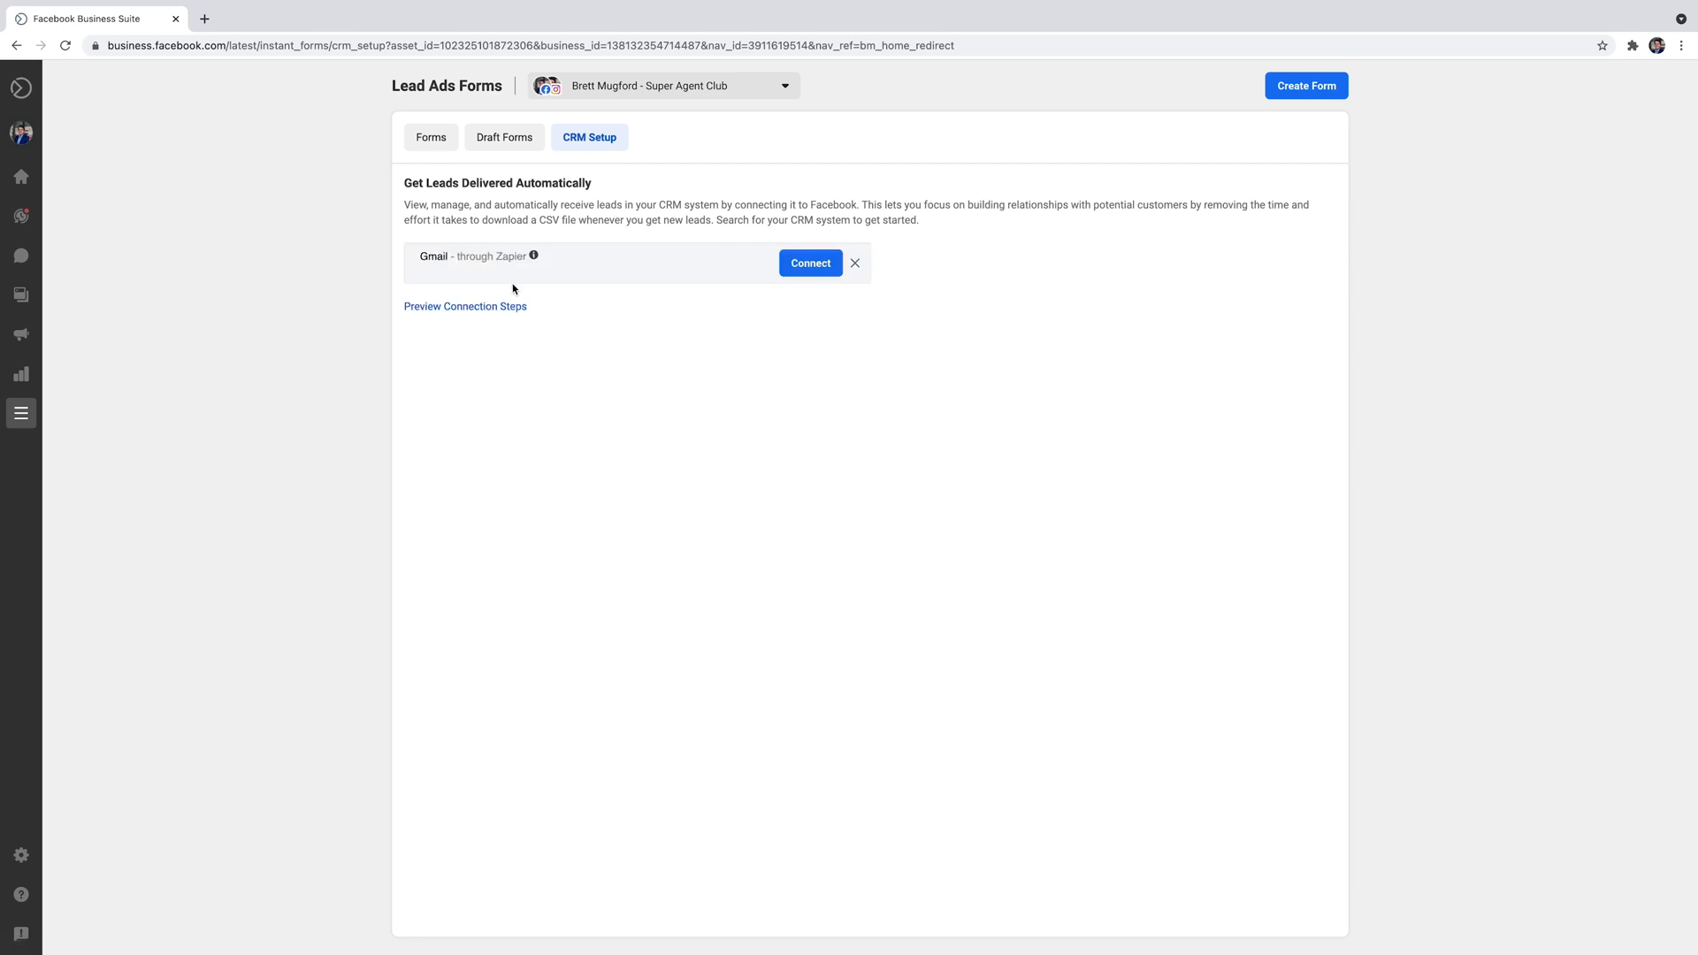
{"action": "left_click", "coordinate": [808, 262]}
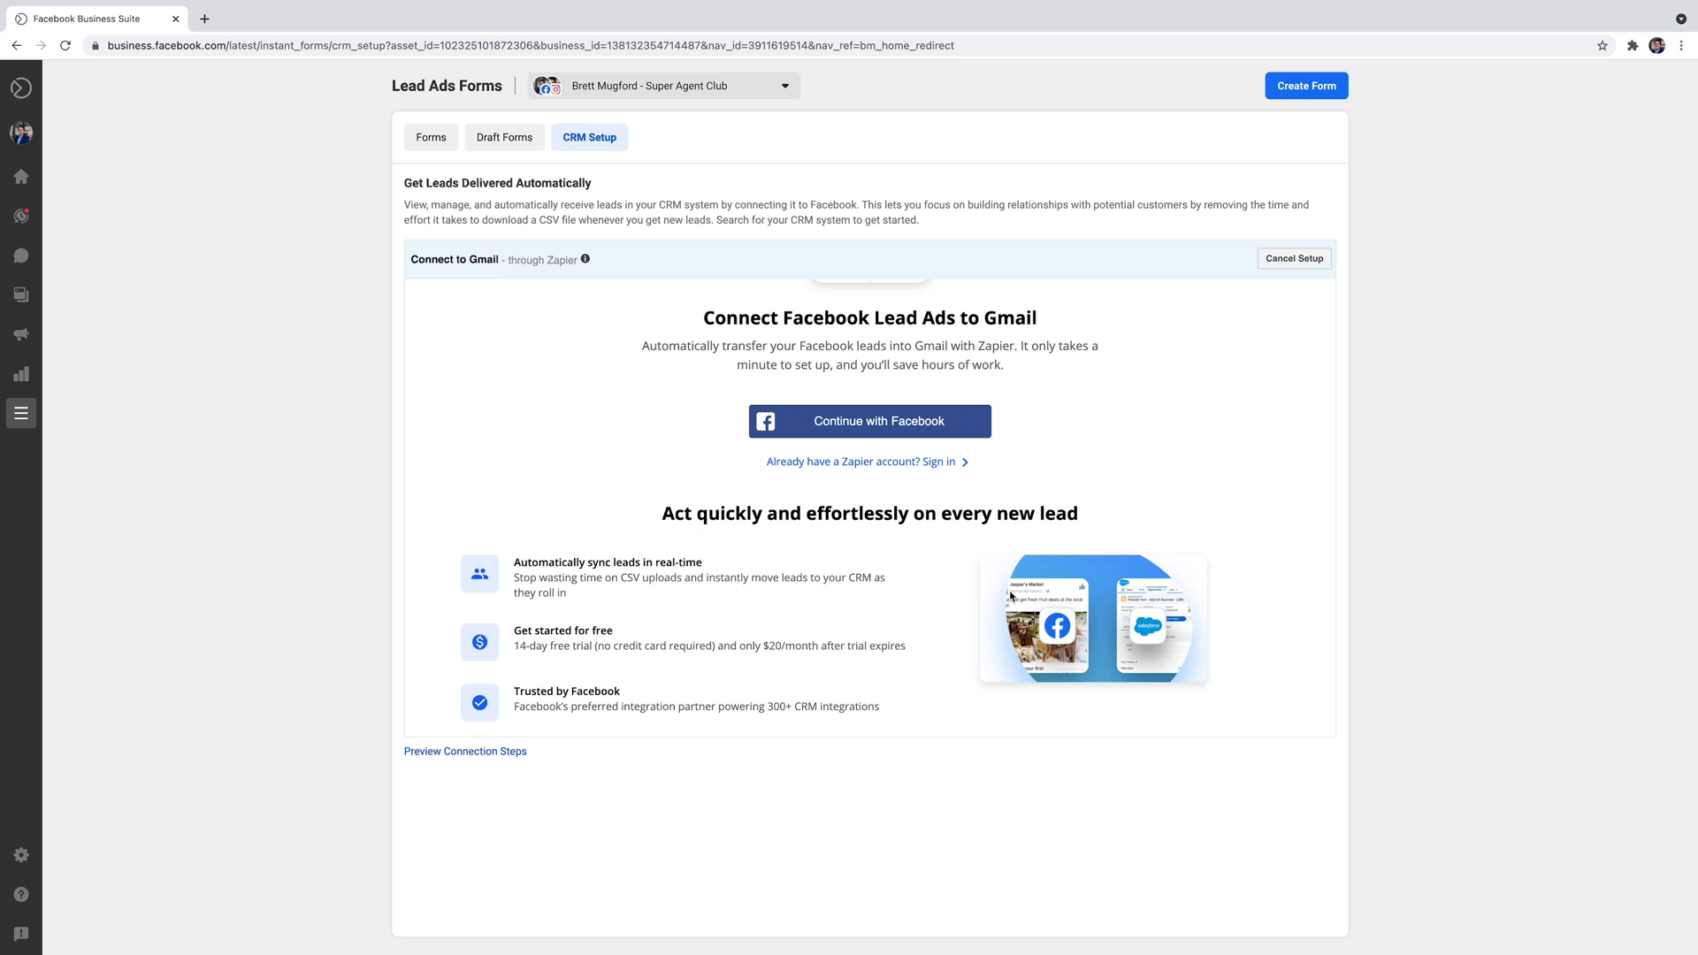
{"action": "scroll", "scroll_direction": "up", "scroll_amount": 3}
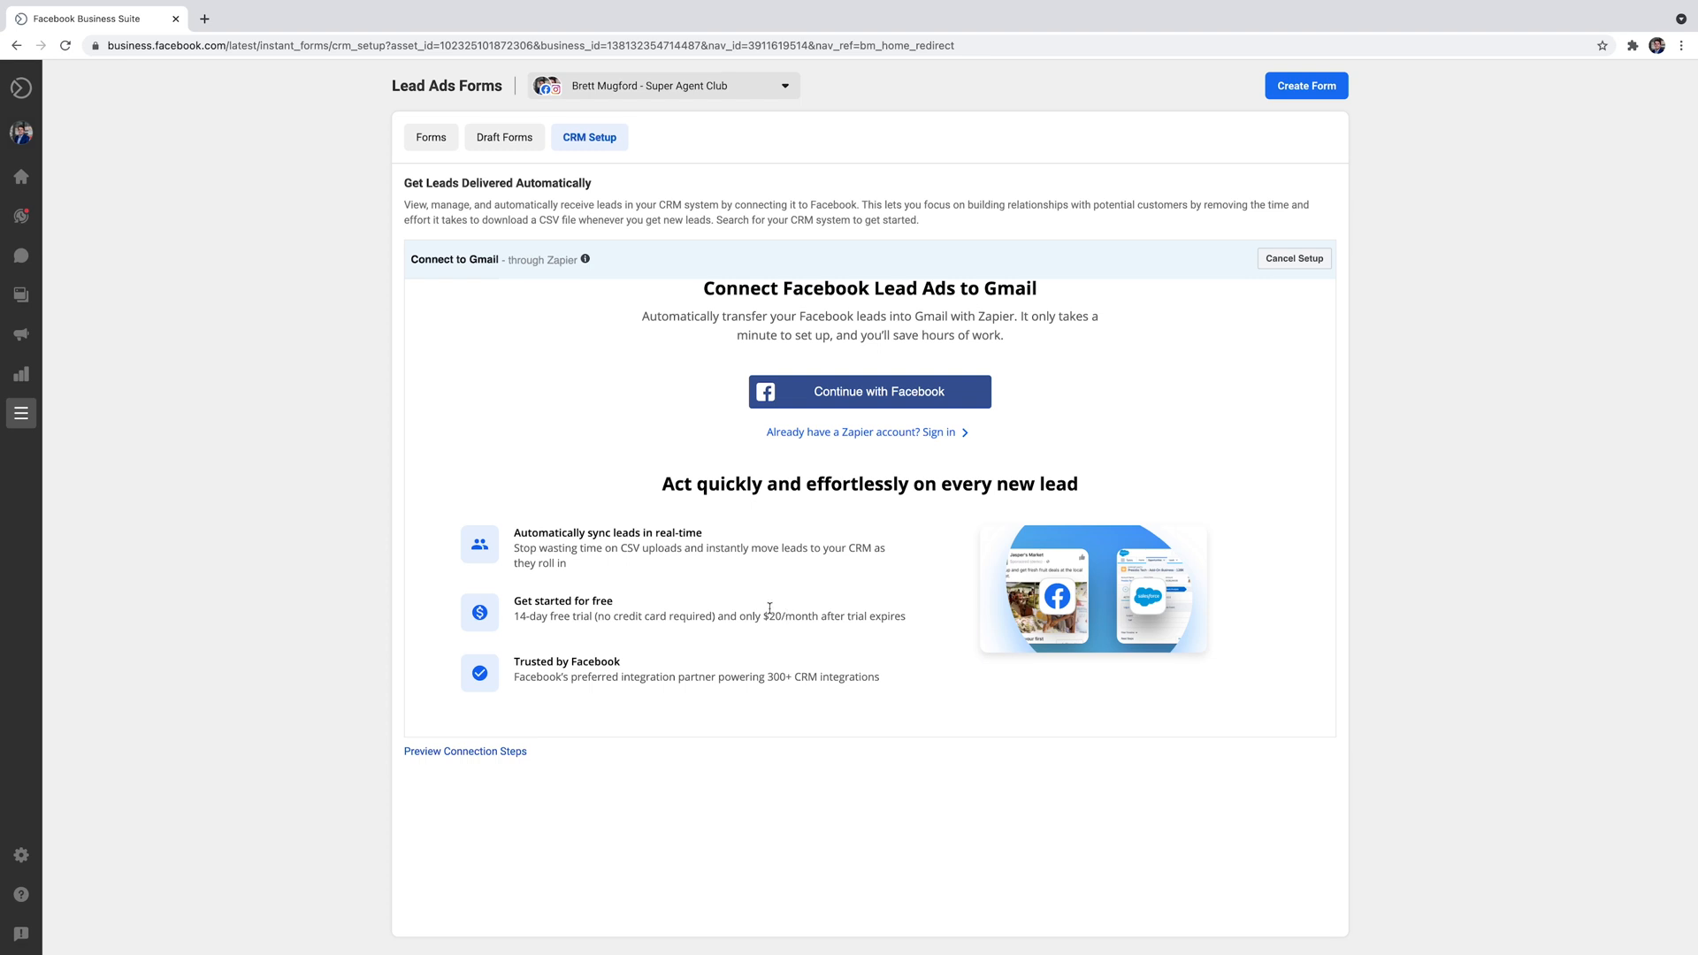
{"action": "mouse_move", "coordinate": [669, 605]}
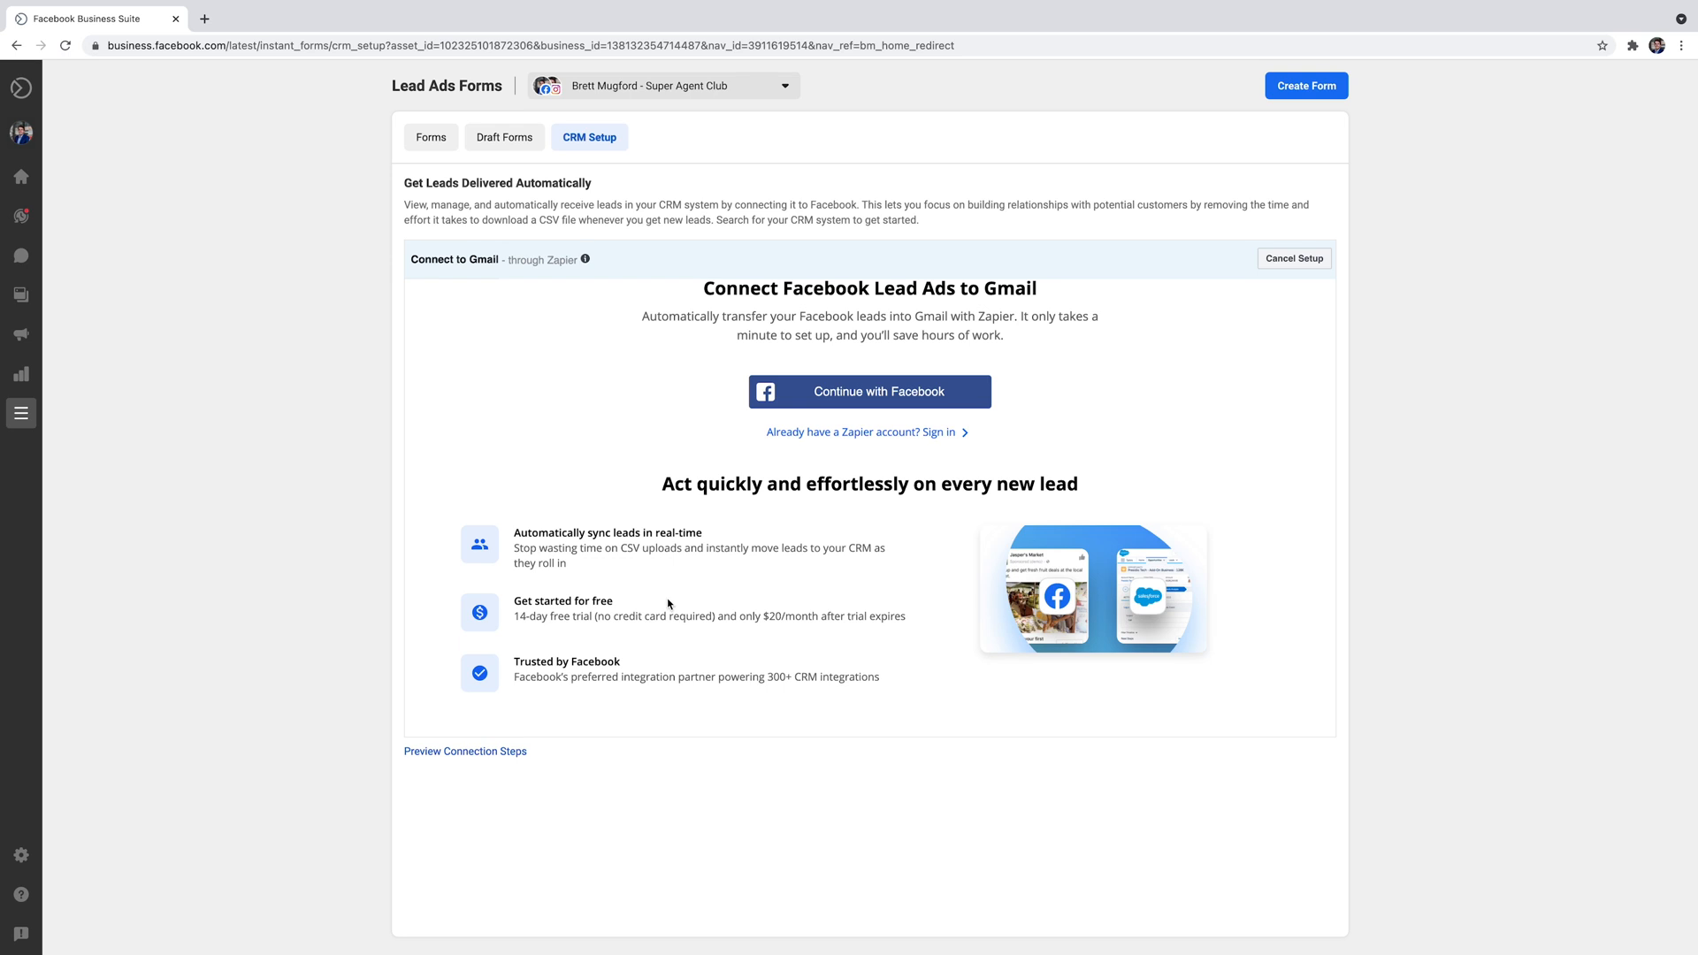
{"action": "mouse_move", "coordinate": [735, 515]}
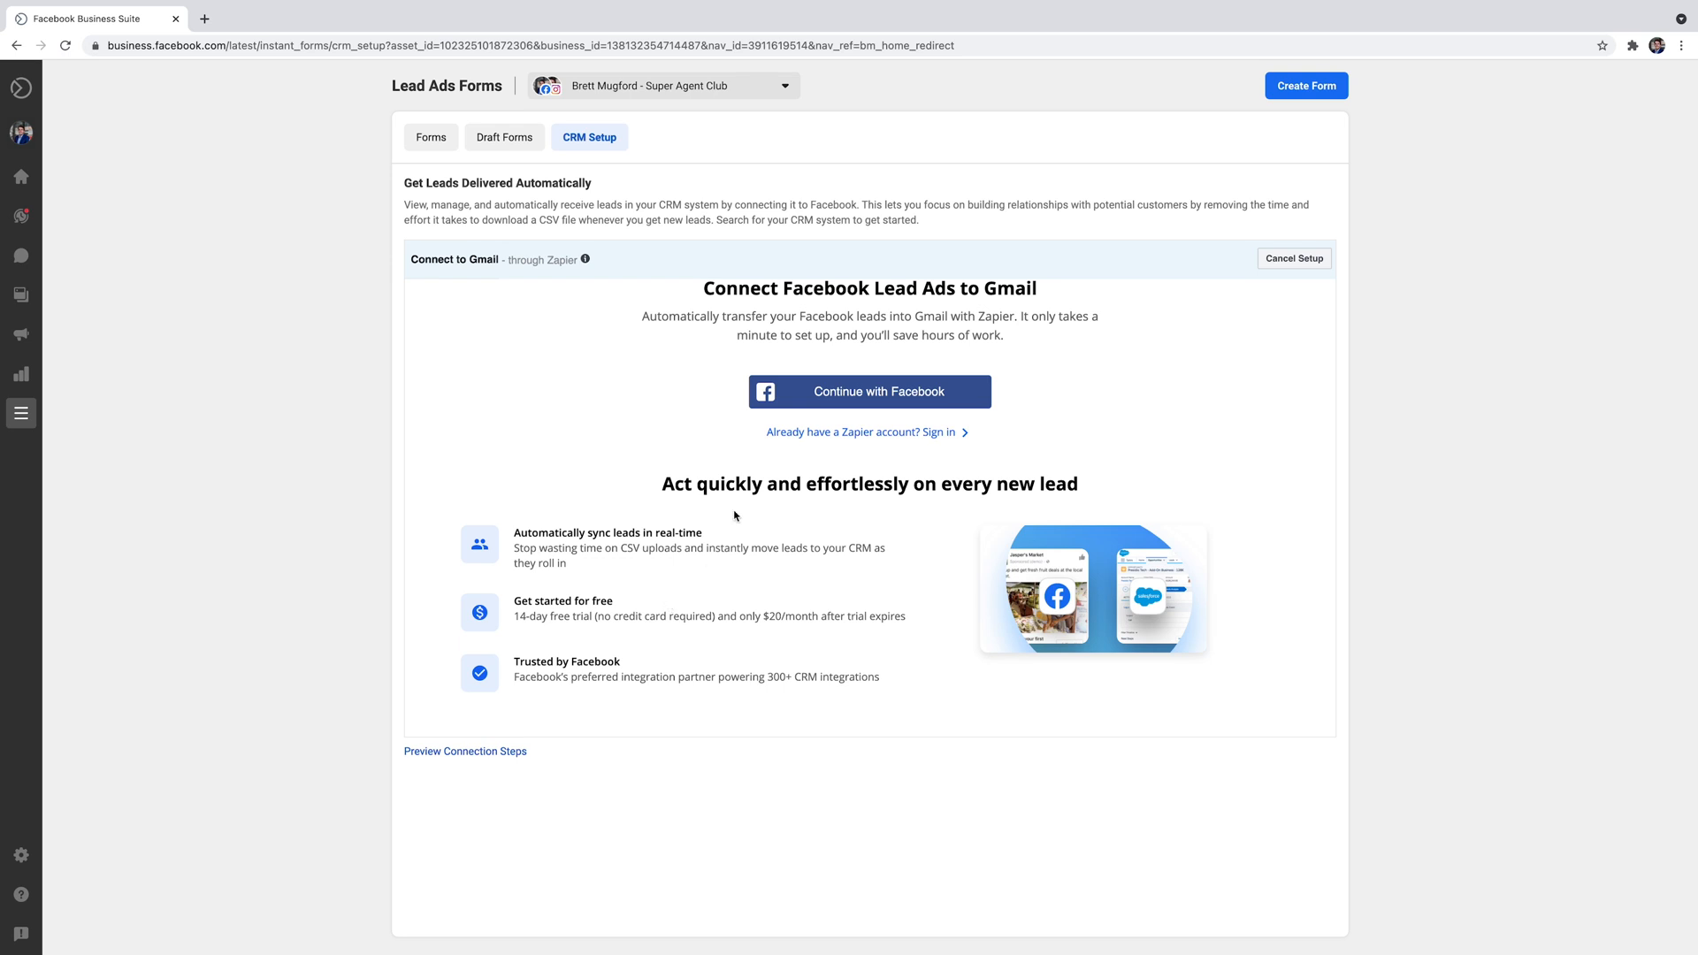
{"action": "mouse_move", "coordinate": [778, 504]}
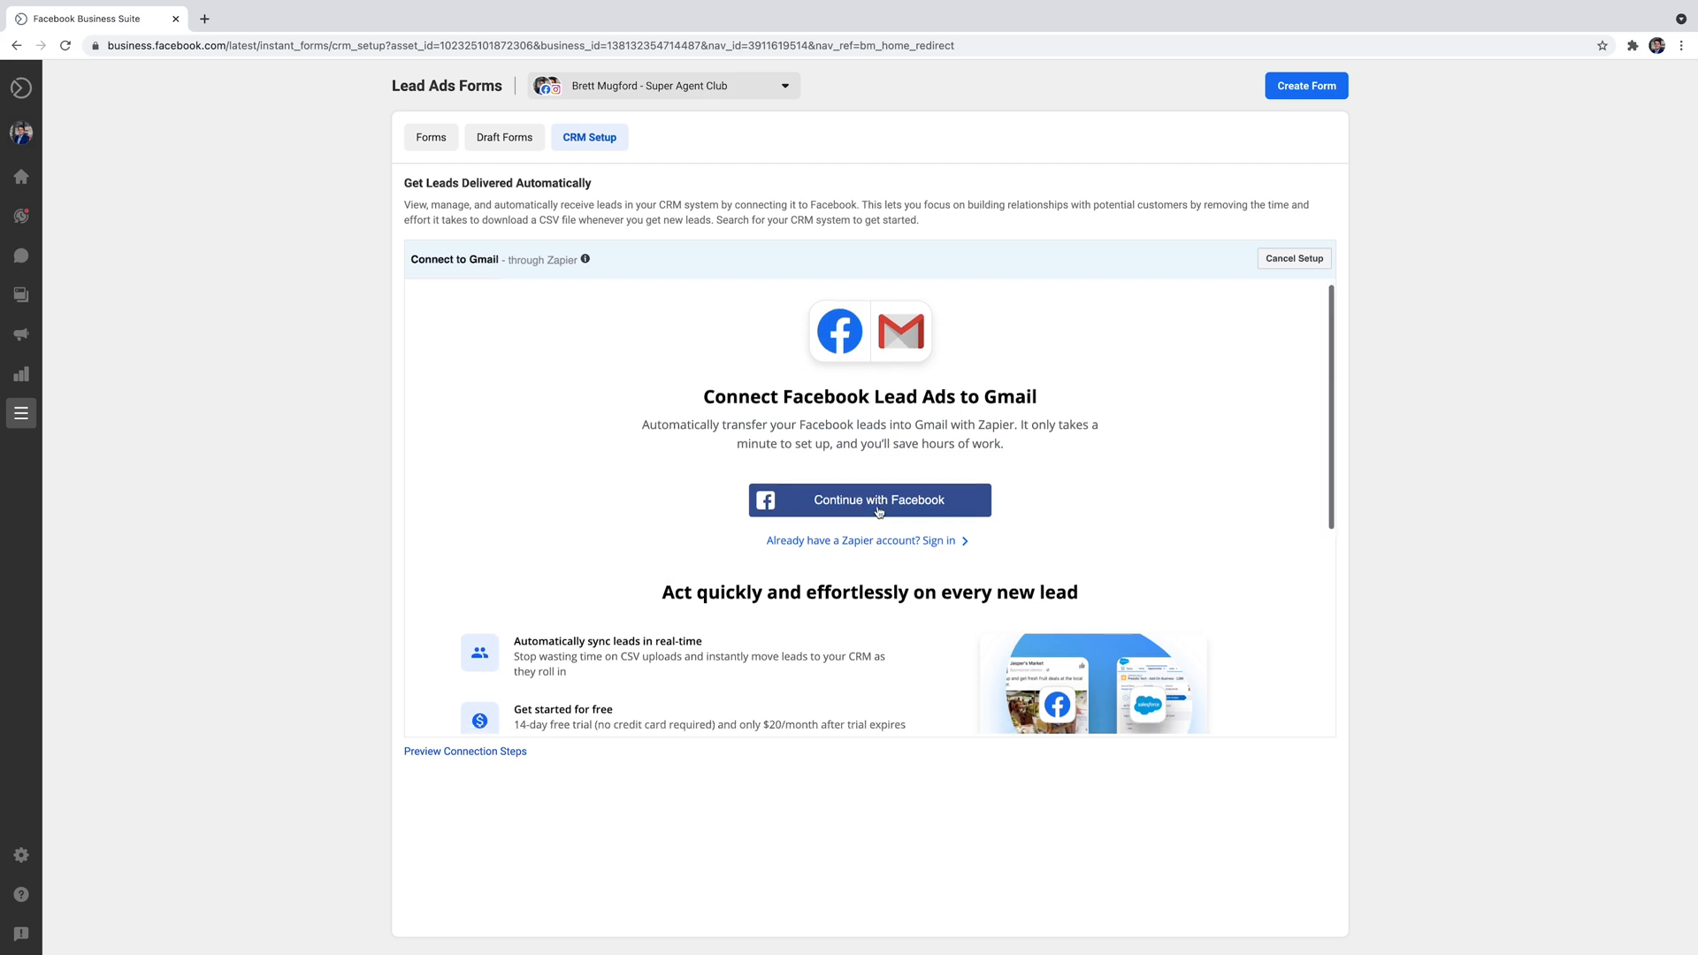
{"action": "scroll", "scroll_direction": "down", "scroll_amount": 3}
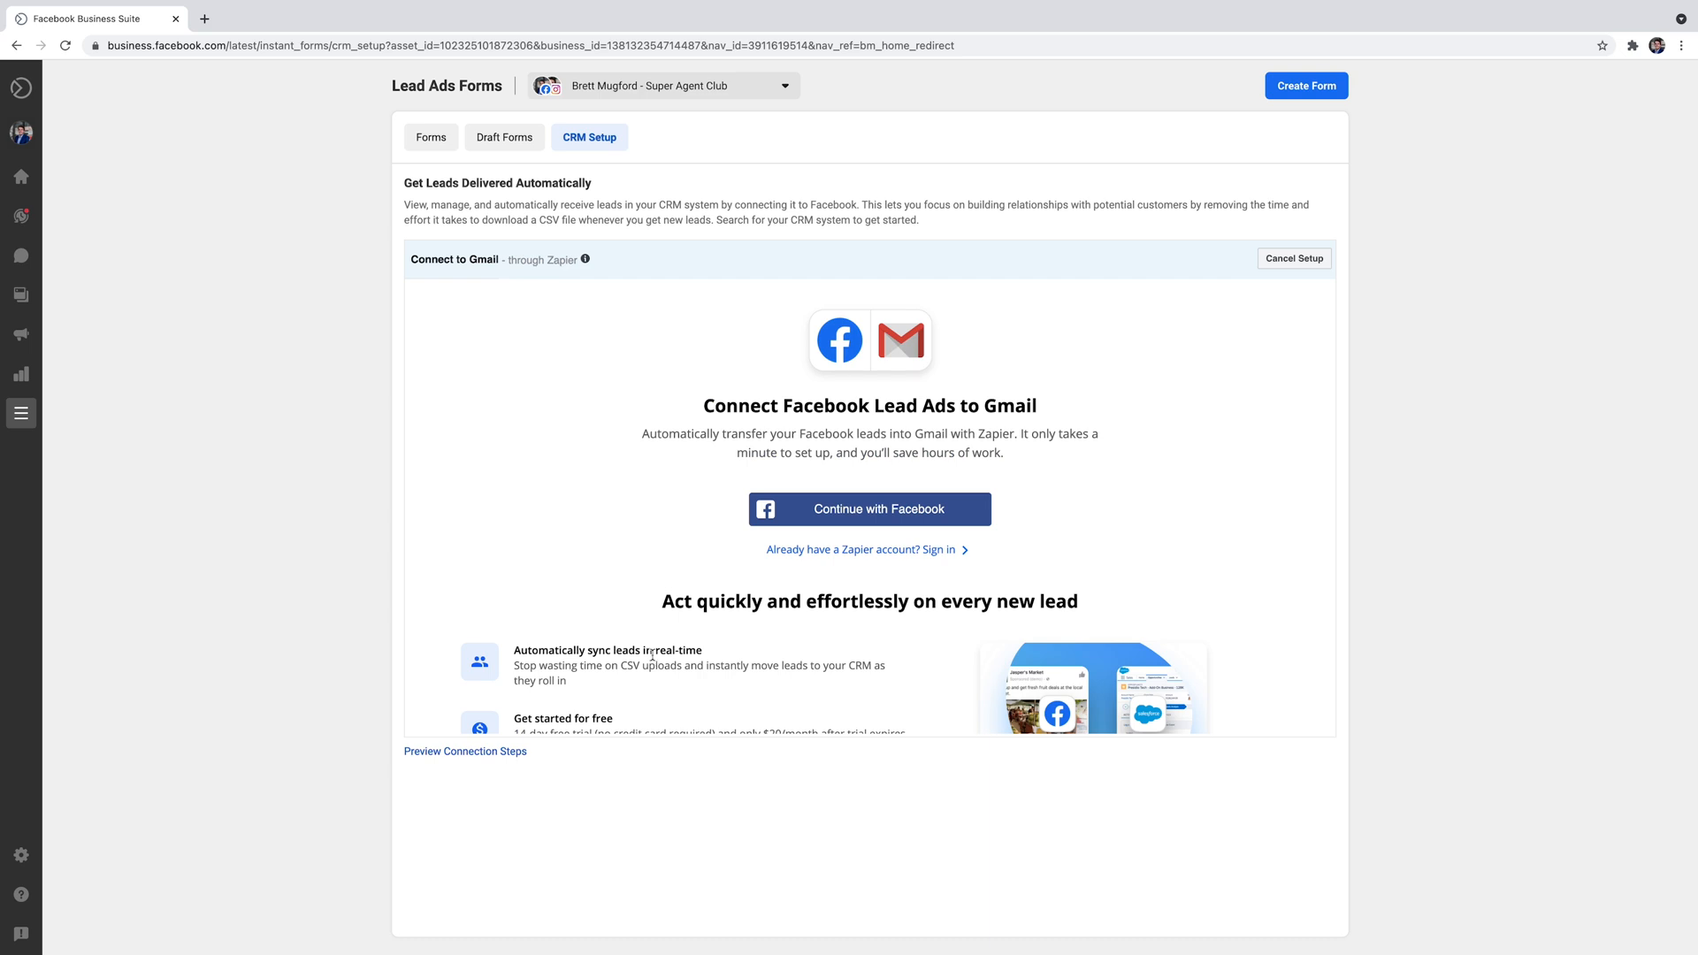
{"action": "mouse_move", "coordinate": [653, 616]}
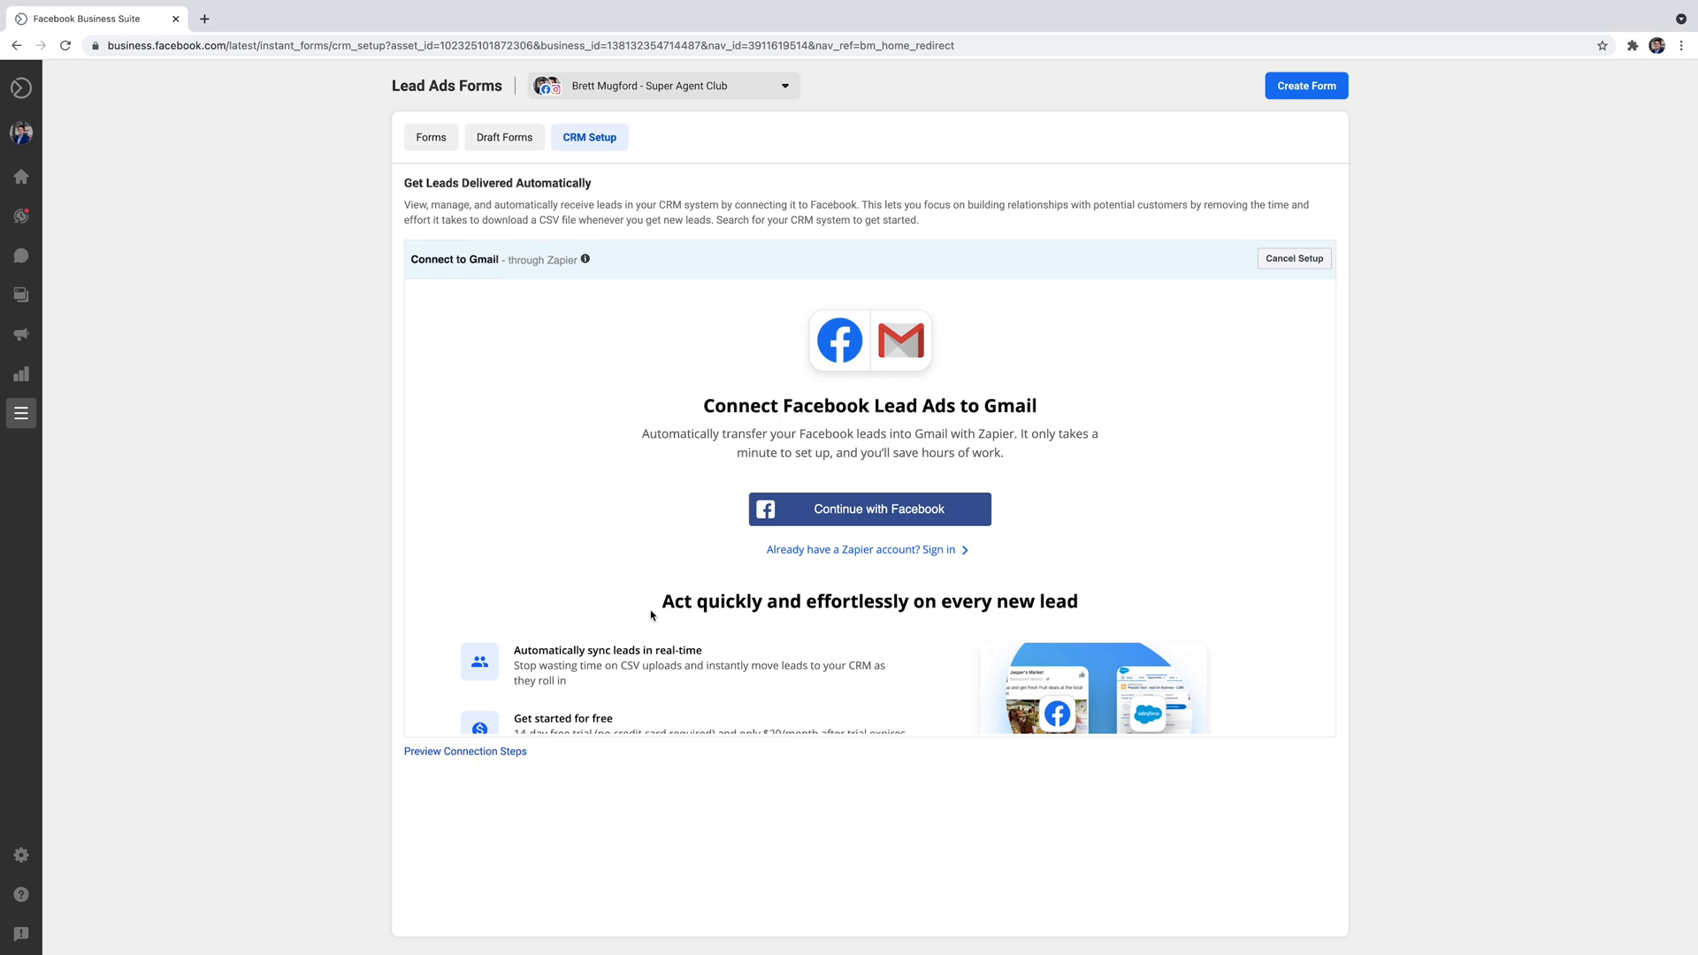
{"action": "mouse_move", "coordinate": [569, 596]}
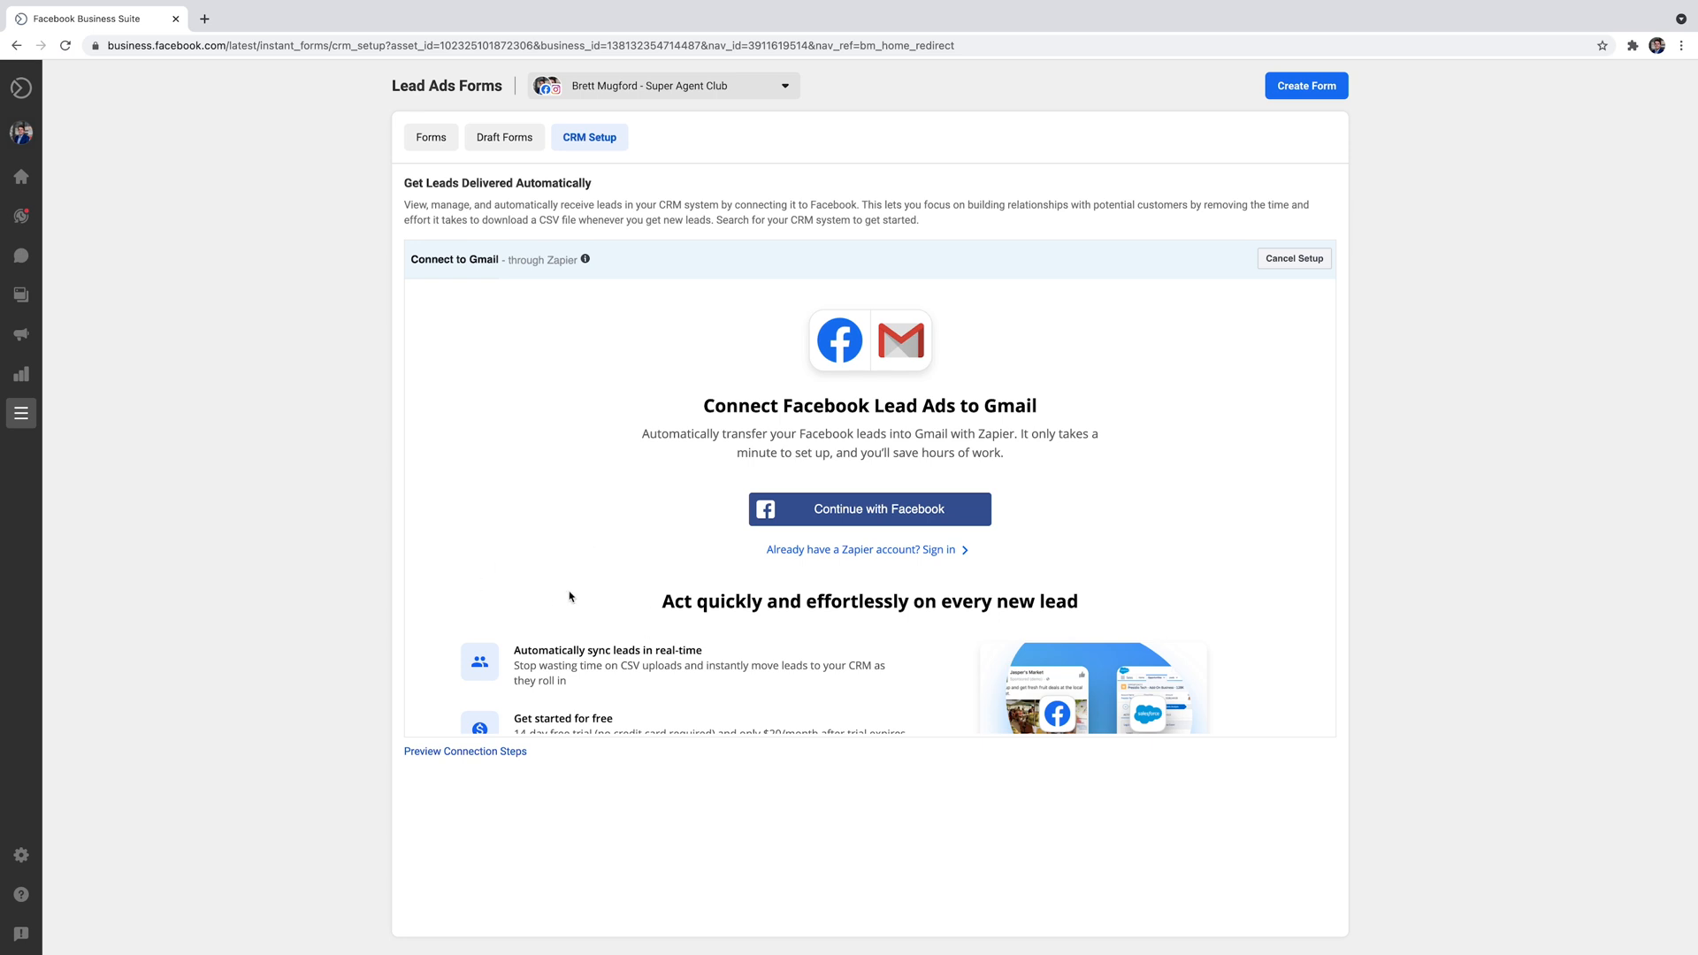
{"action": "mouse_move", "coordinate": [697, 363]}
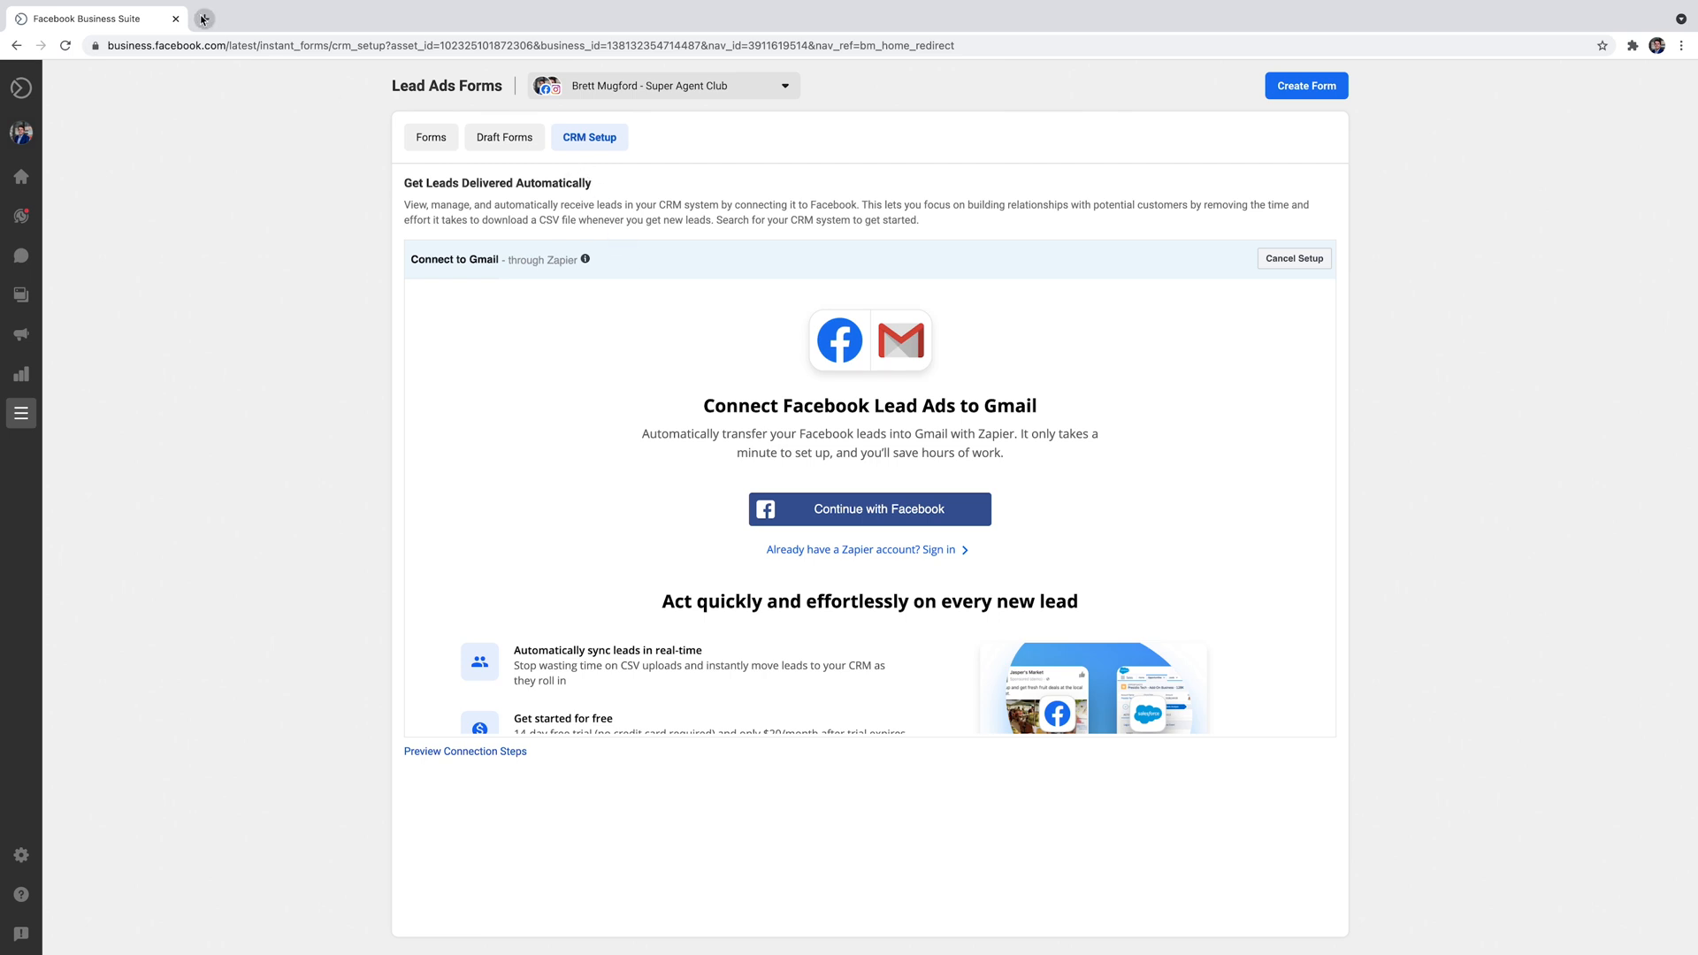
In a new Facebook tab, reach Publishing Tools for the Super Agent Club page.
{"action": "left_click", "coordinate": [201, 17]}
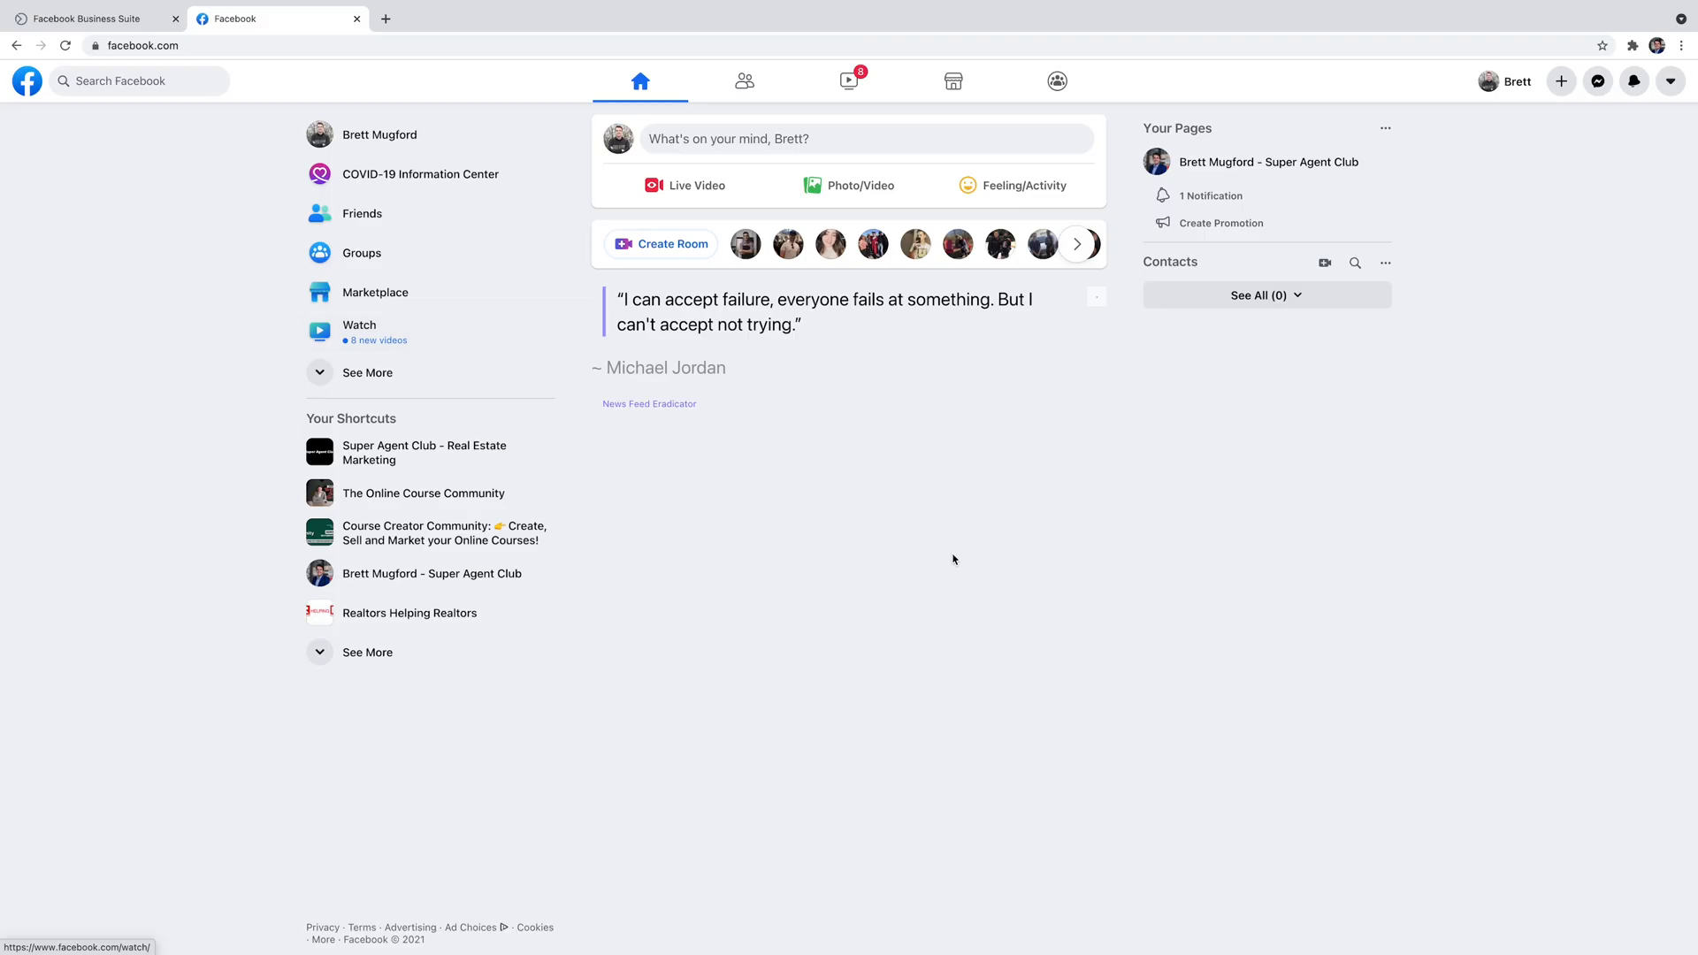
{"action": "mouse_move", "coordinate": [1254, 177]}
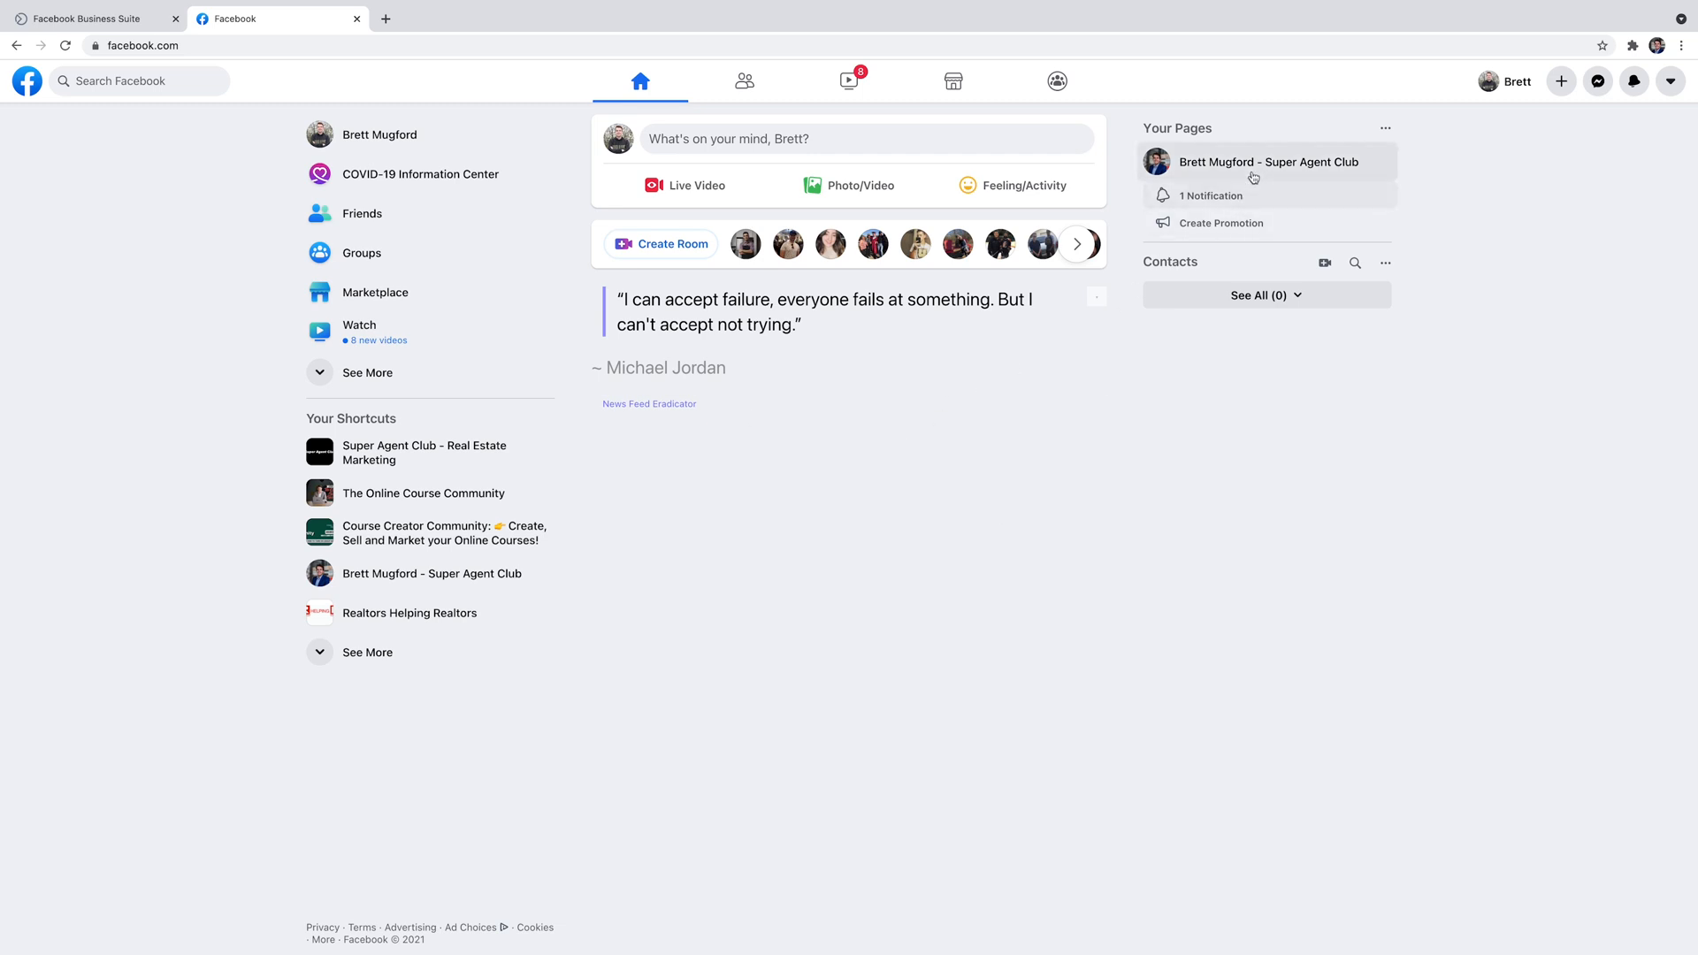
{"action": "left_click", "coordinate": [1266, 161]}
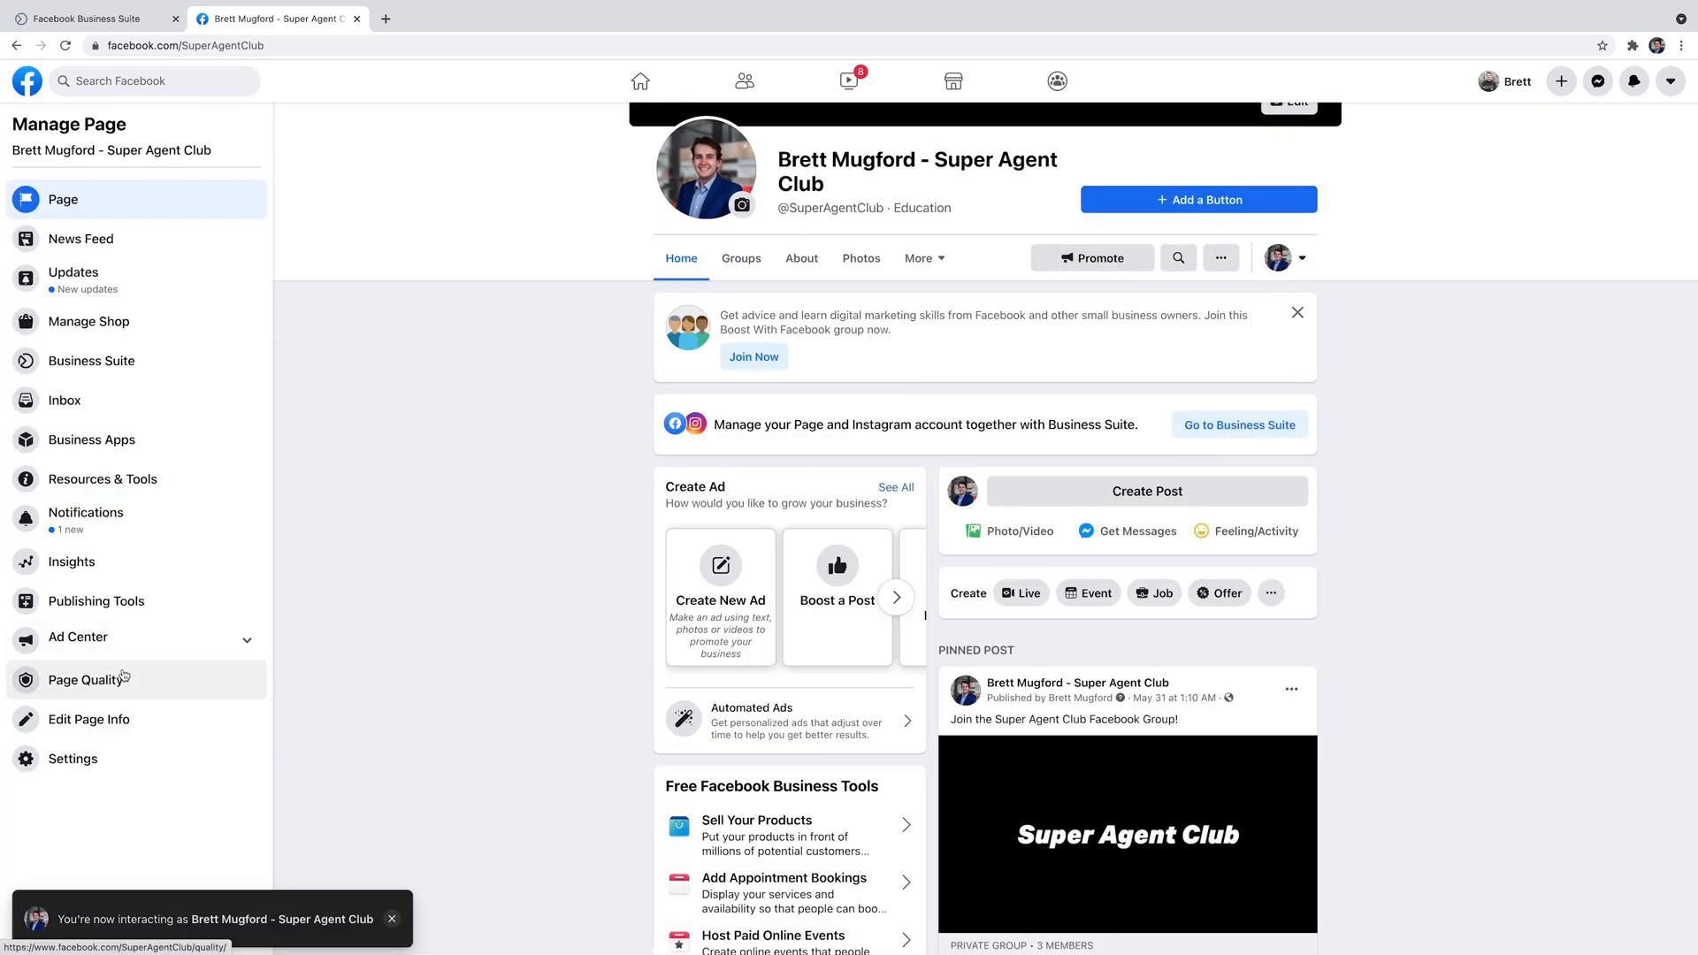
{"action": "mouse_move", "coordinate": [96, 601]}
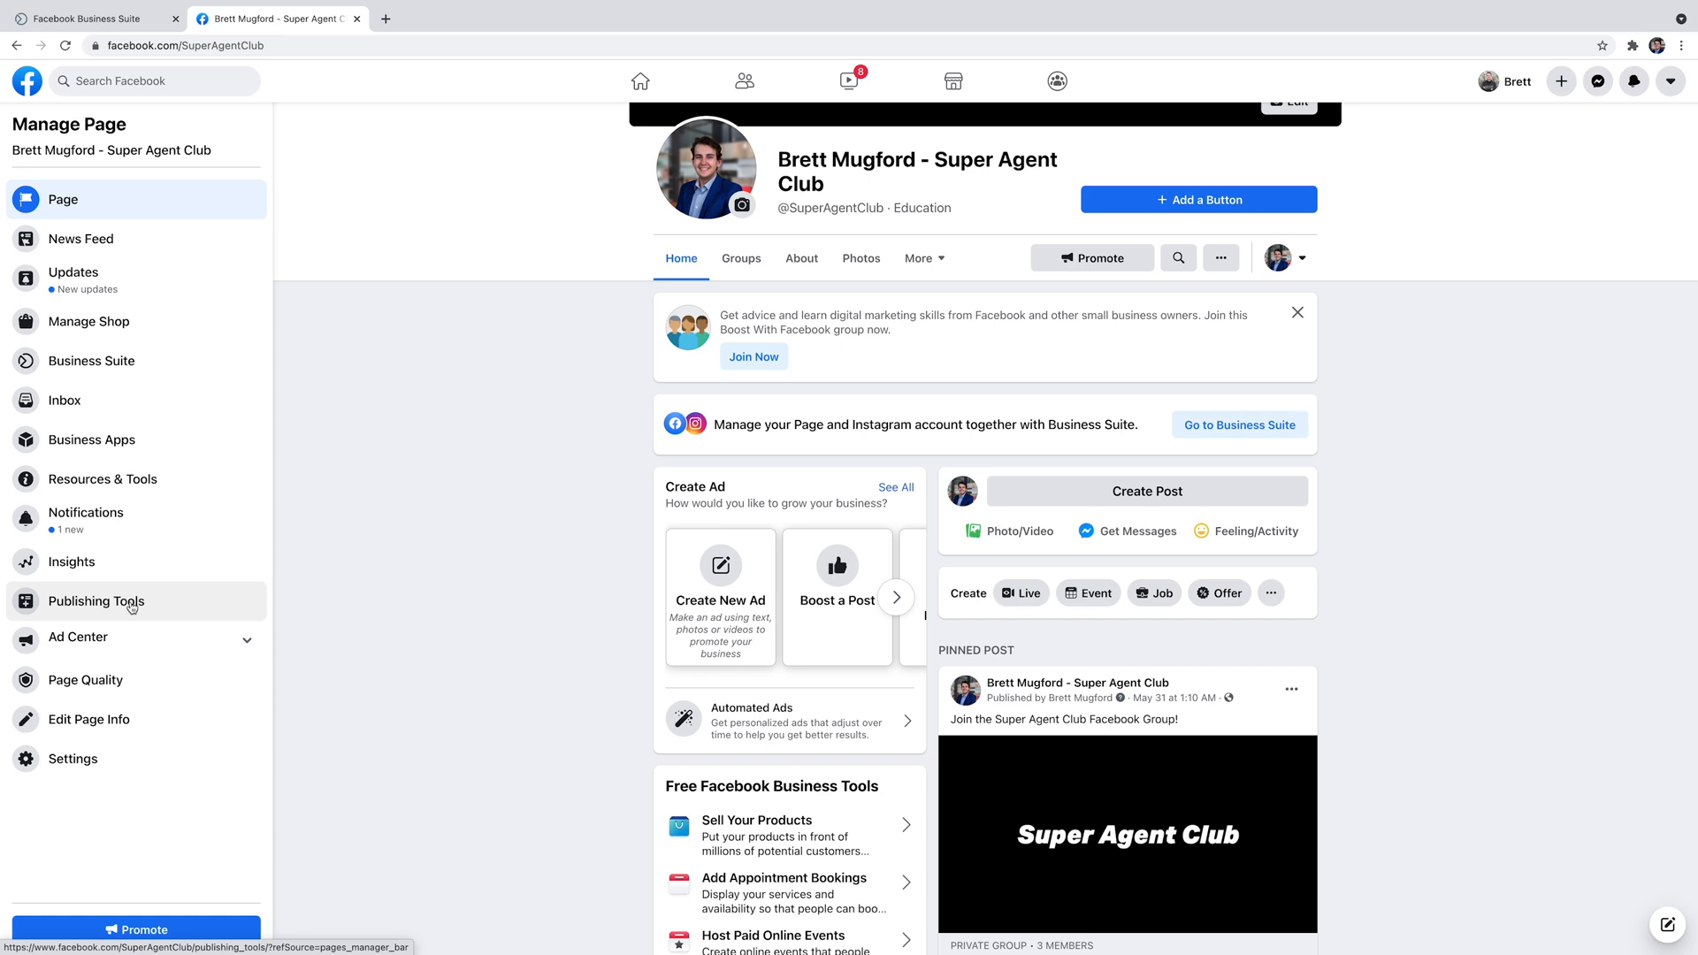
{"action": "left_click", "coordinate": [96, 602]}
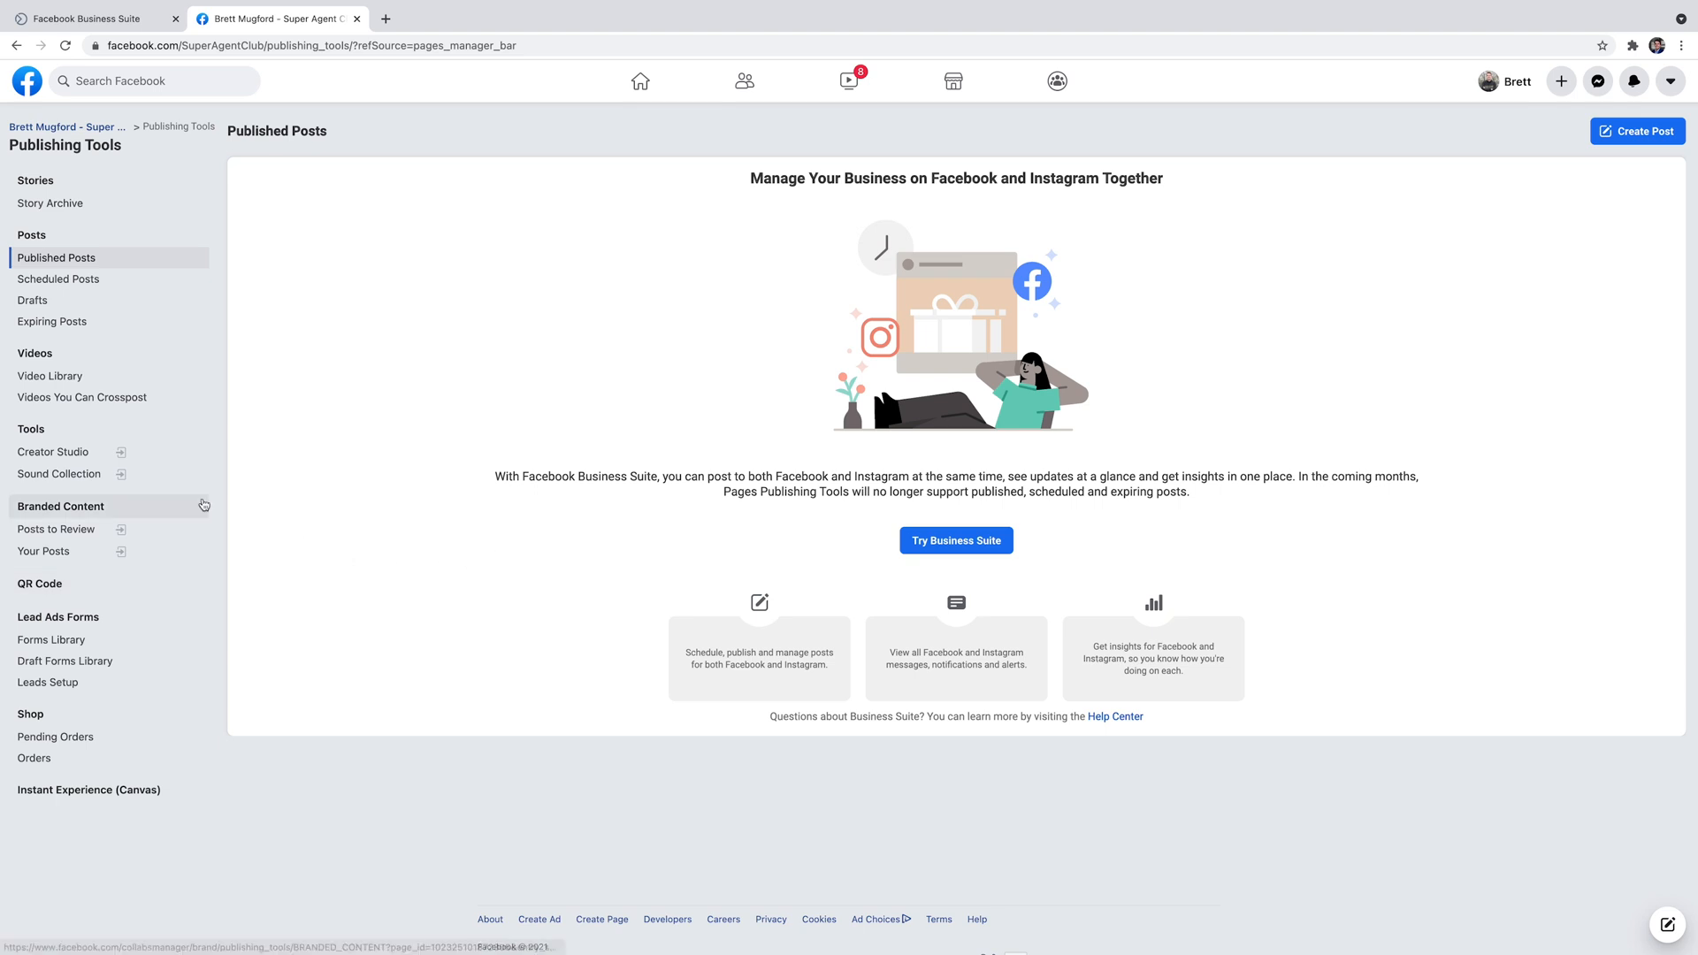
{"action": "mouse_move", "coordinate": [56, 617]}
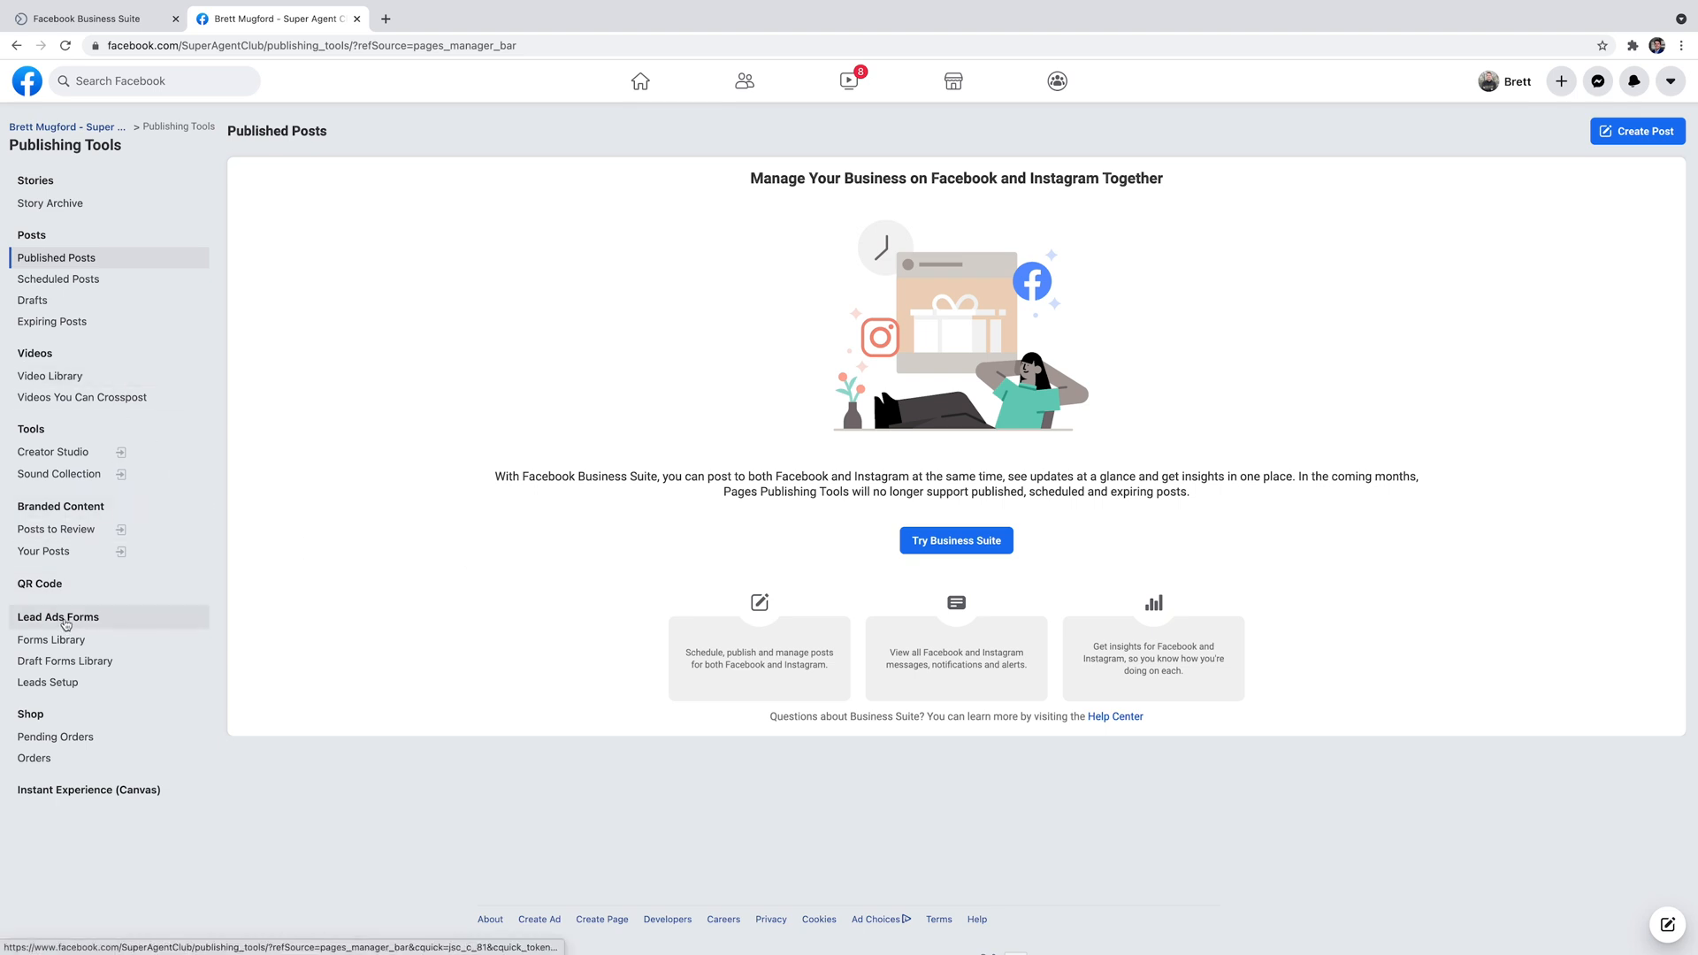
From Forms Library, use Try Business Suite to show the Lead Ads Forms list.
{"action": "left_click", "coordinate": [51, 639]}
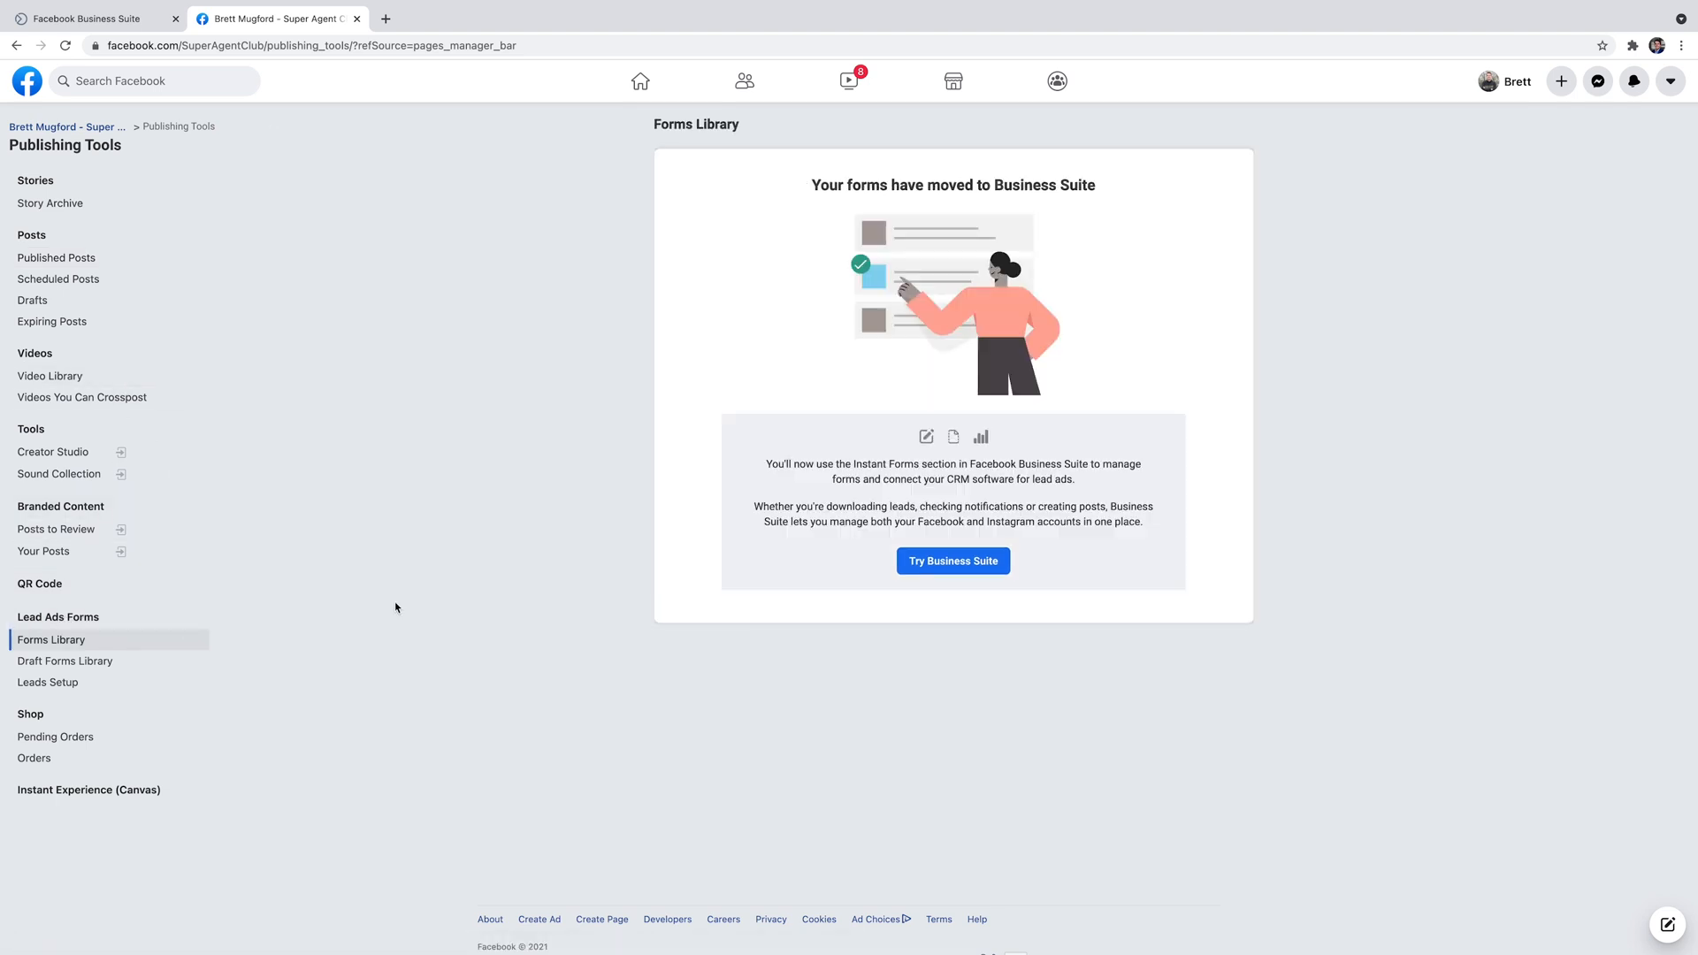
{"action": "left_click", "coordinate": [952, 561]}
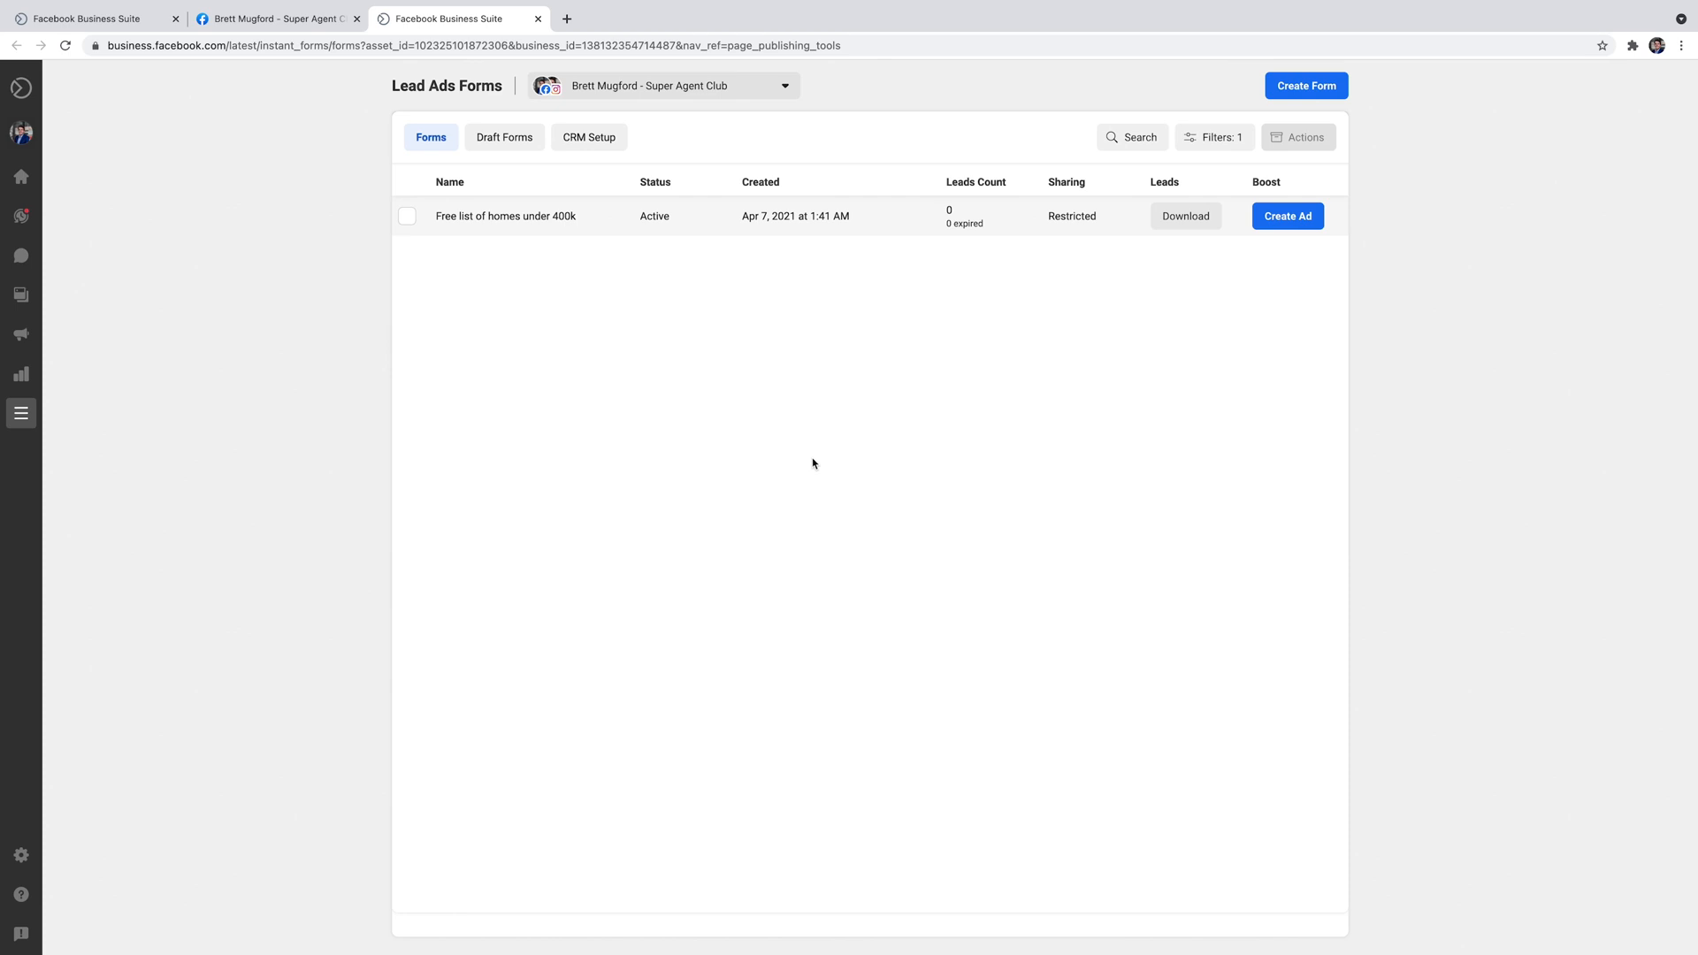
{"action": "mouse_move", "coordinate": [739, 329]}
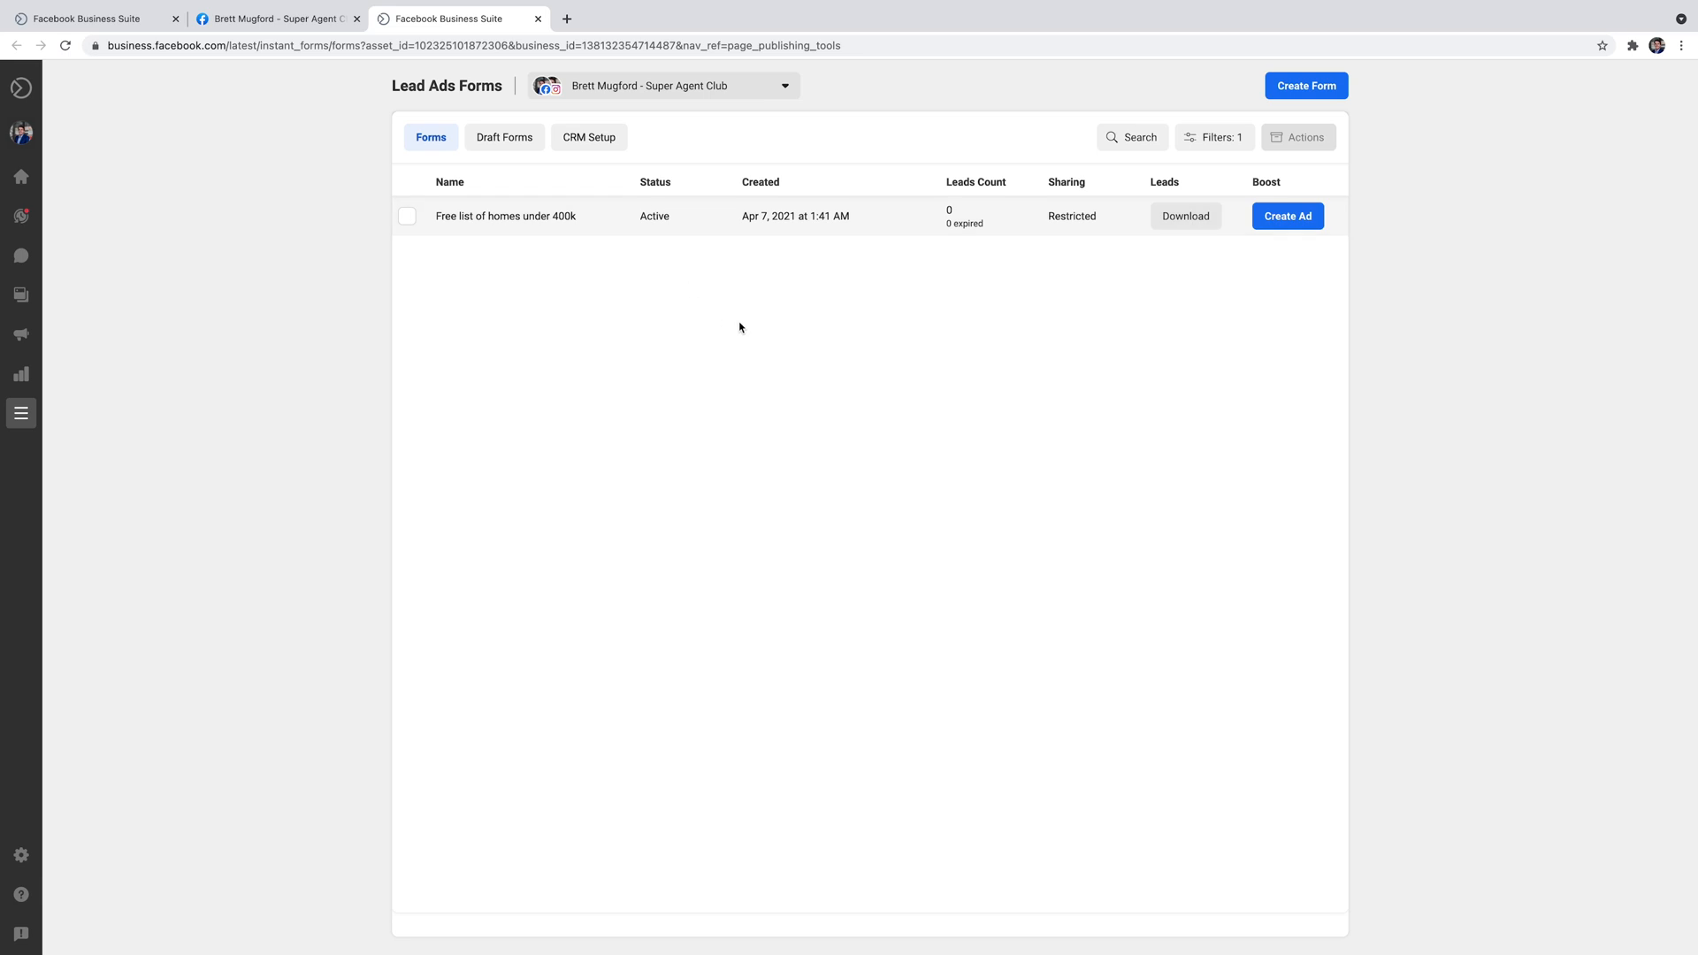